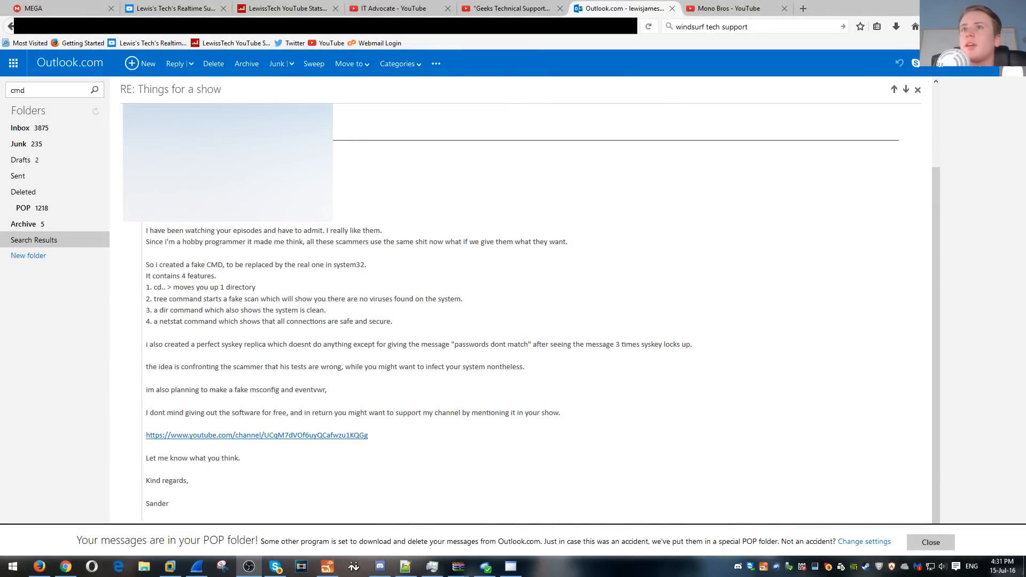
Open the Mono Bros YouTube channel linked in the fake CMD tool email.
click(723, 8)
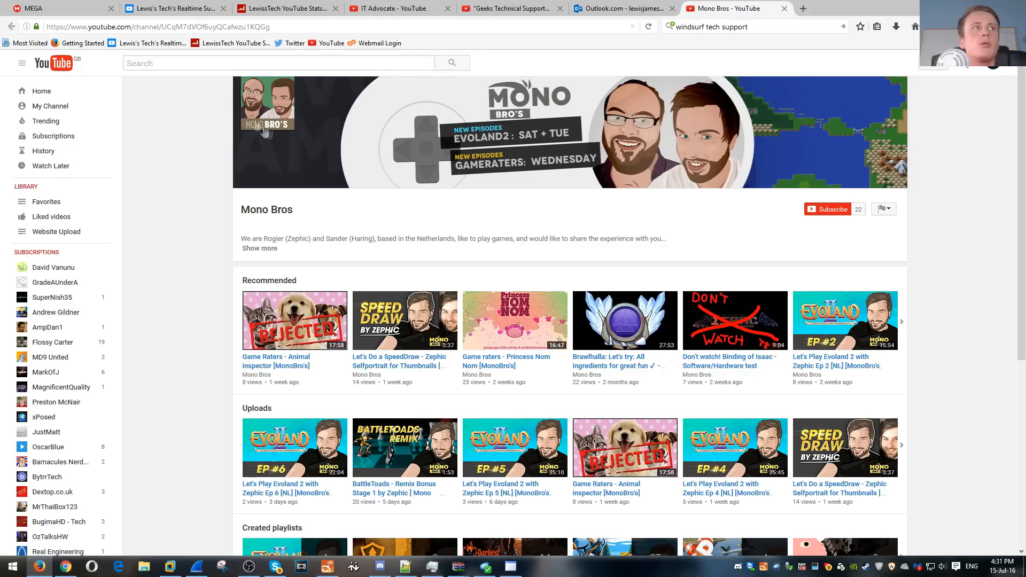
Return to the VMware Workstation window where 'cmd' is typed in the VM's Run dialog.
click(621, 8)
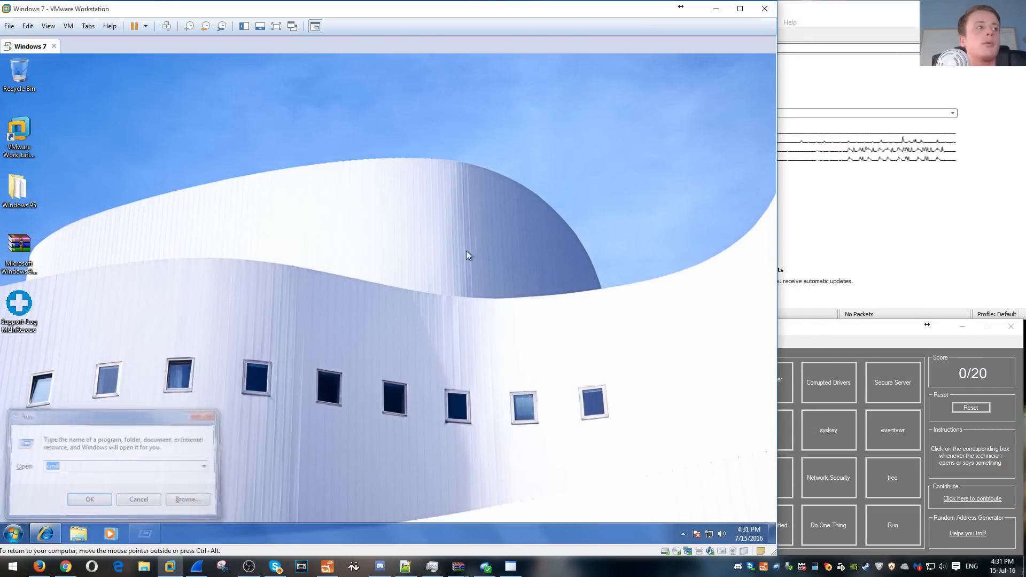
Launch cmd from the VM's Run dialog and run the tree scan reporting no malware.
click(89, 499)
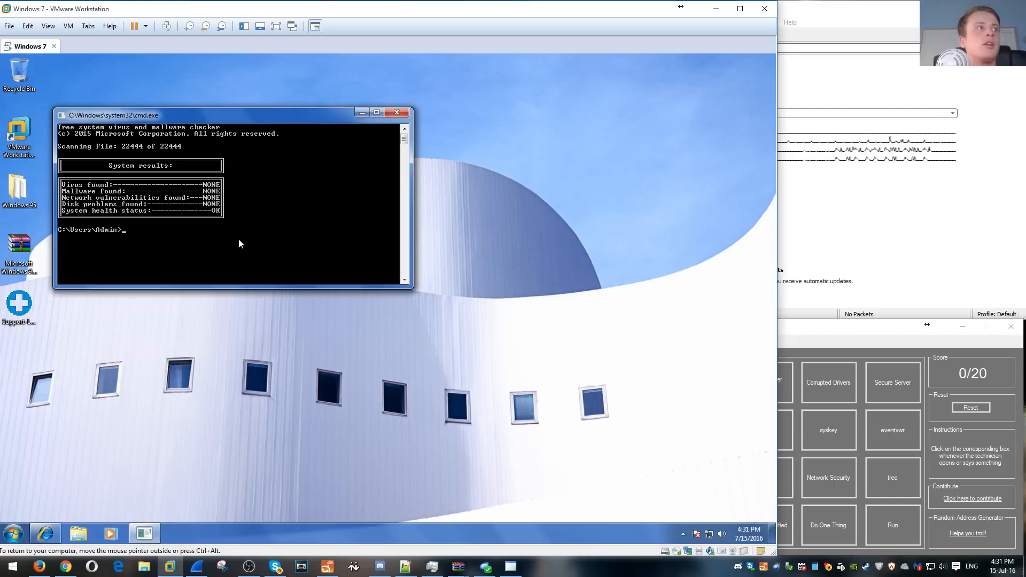
click(397, 112)
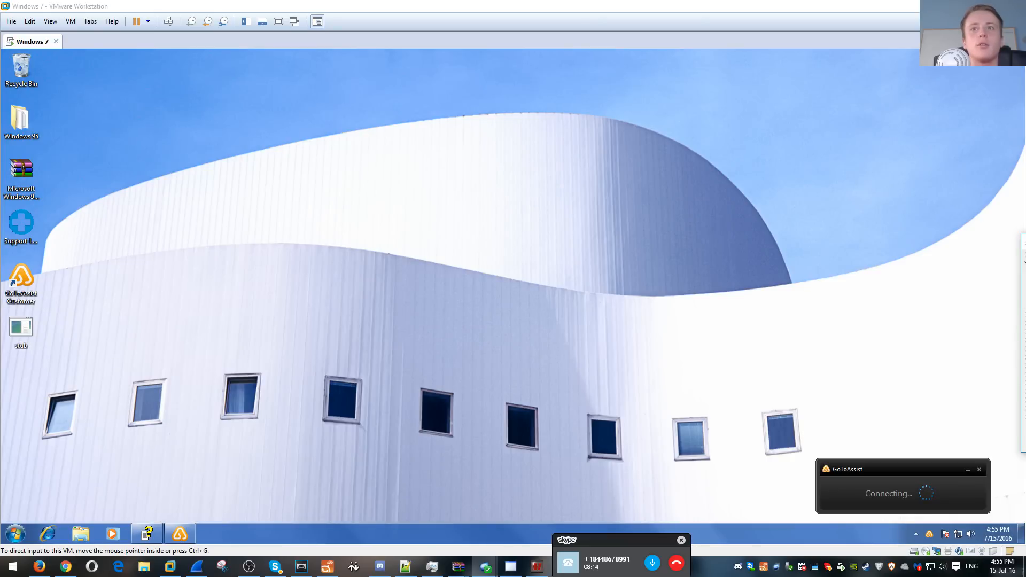
mouse_move(898, 356)
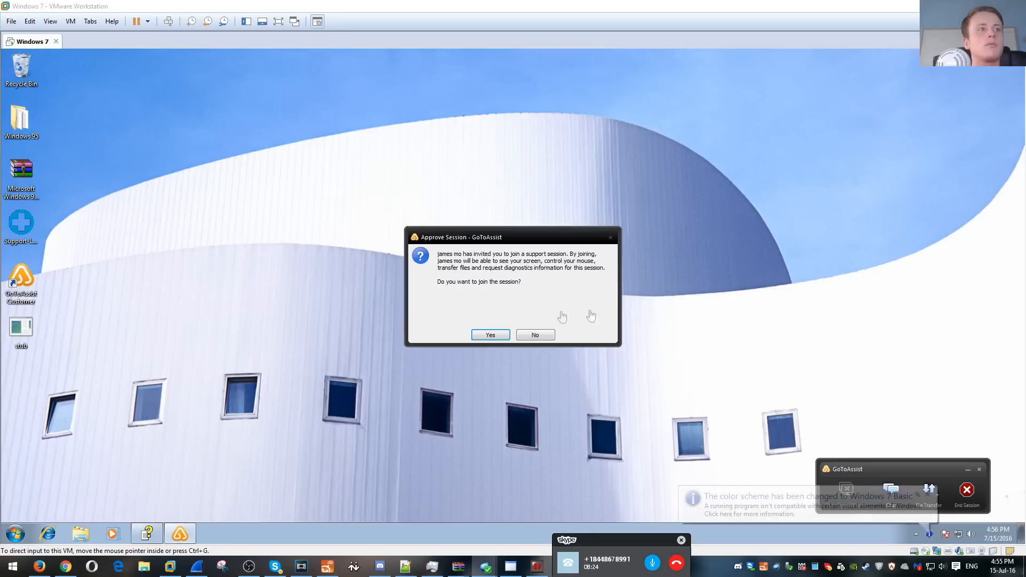
Accept the GoToAssist session invitation and dismiss the colour scheme notification.
click(490, 334)
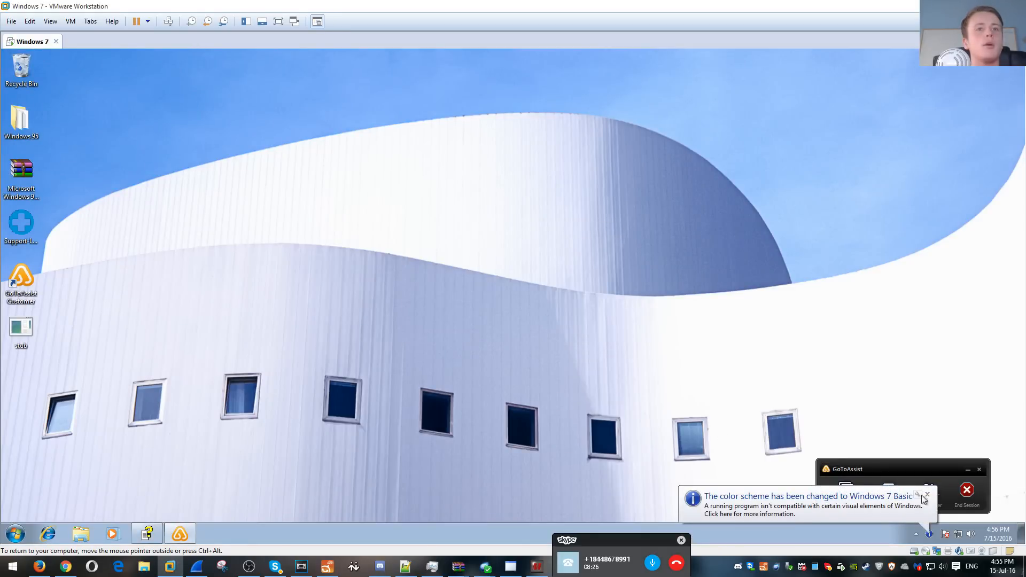
click(927, 495)
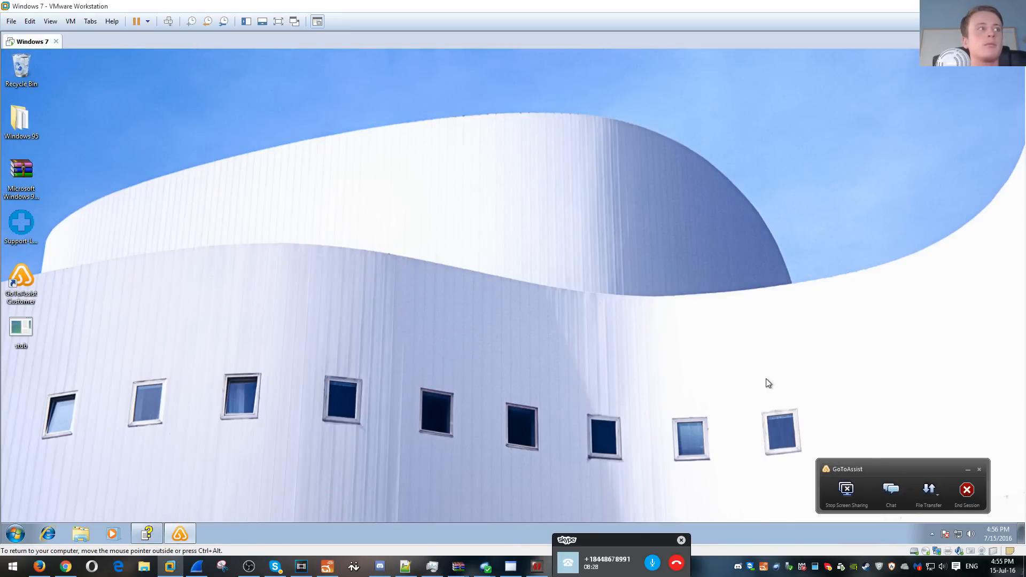
mouse_move(927, 489)
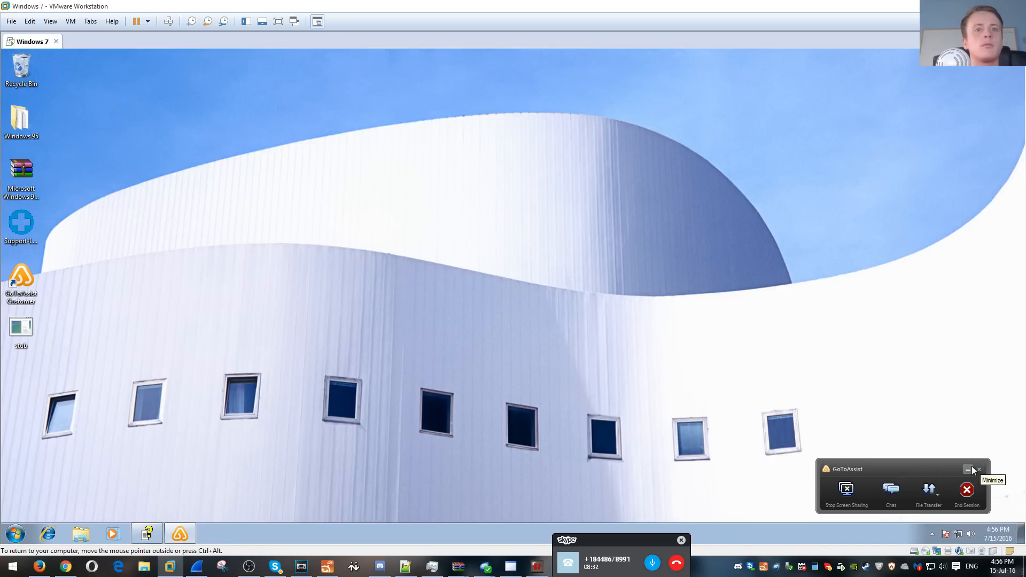
Minimize the GoToAssist control panel on the Windows 7 VM.
click(968, 469)
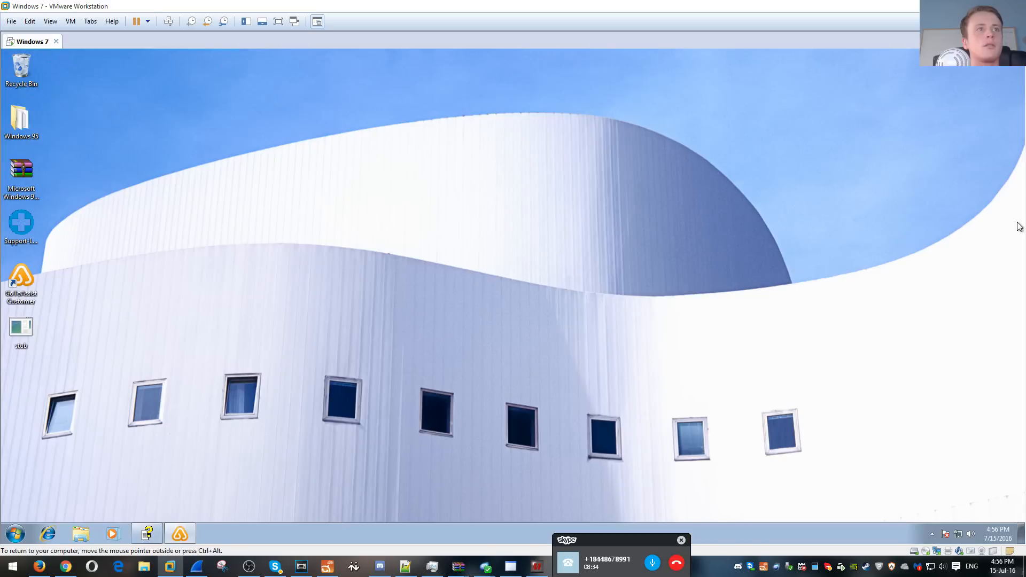
mouse_move(612, 127)
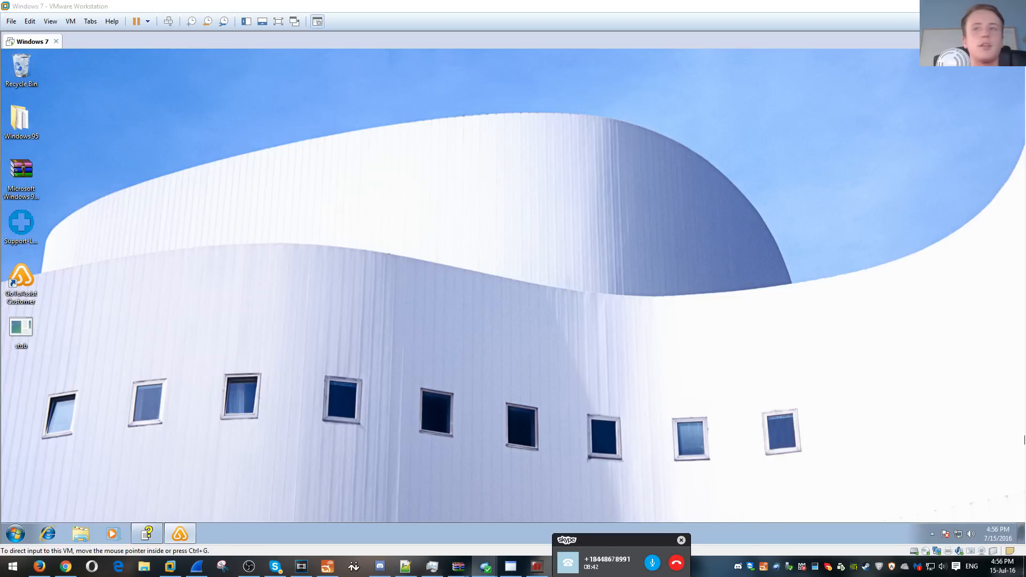
mouse_move(255, 250)
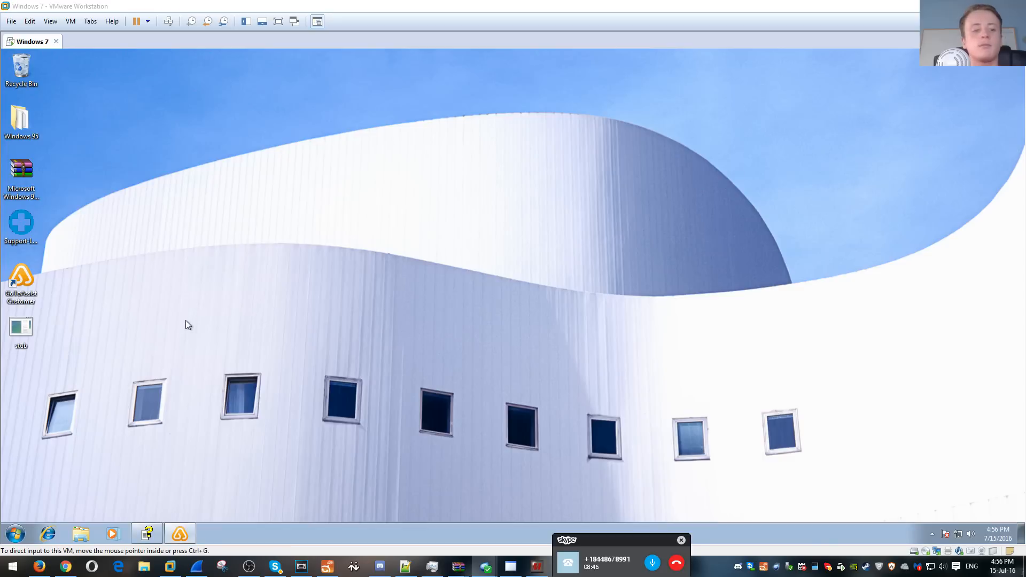
mouse_move(332, 274)
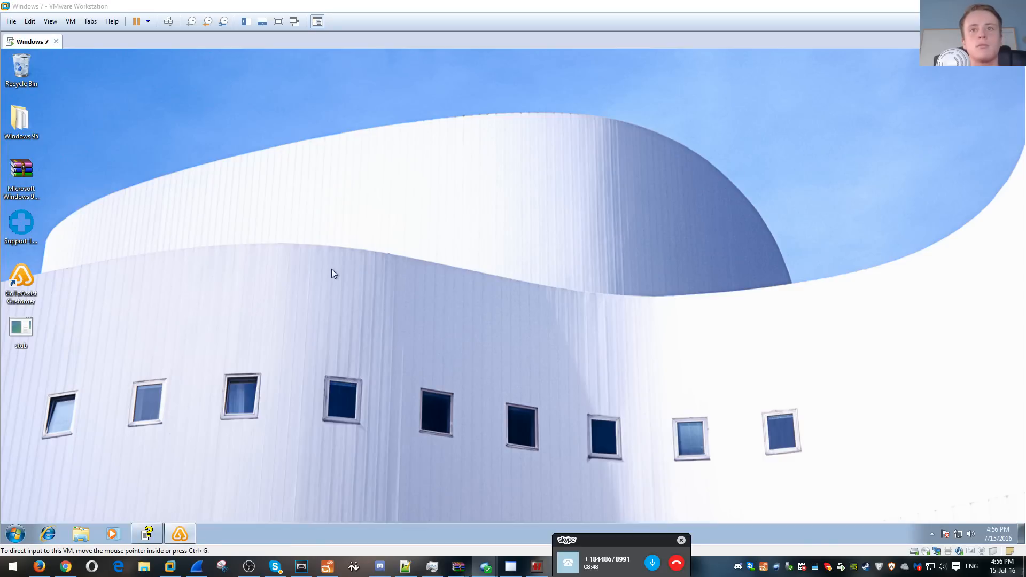
mouse_move(295, 327)
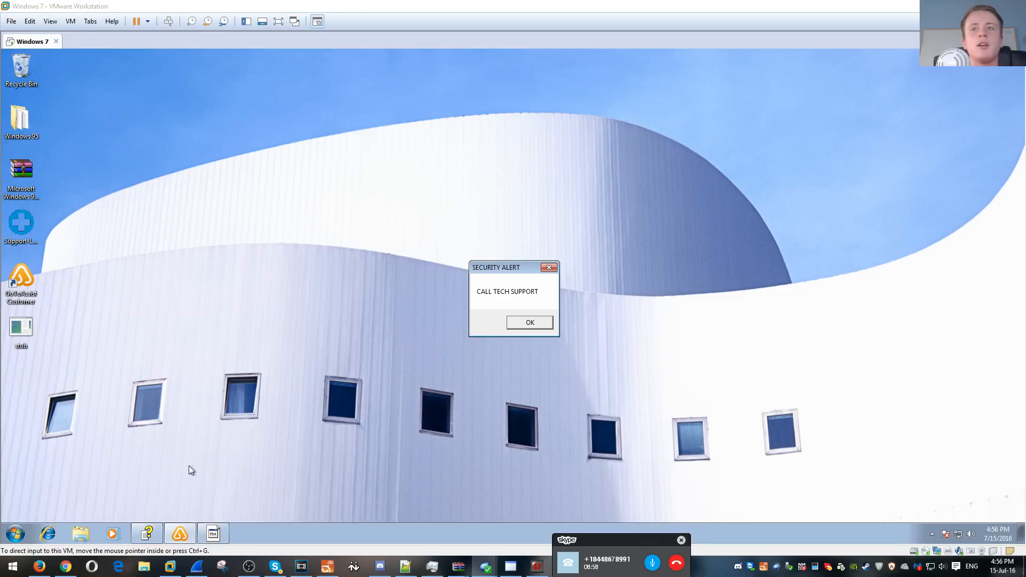
mouse_move(652, 83)
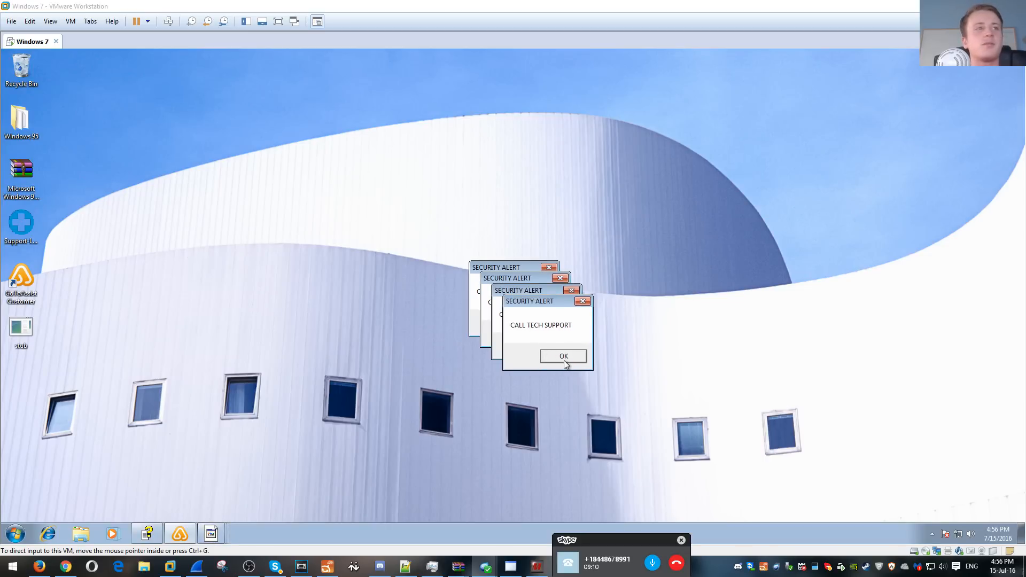
Dismiss a stacked alert and resend the 'CALL TECH SUPPORT' security alert to the VM.
click(562, 355)
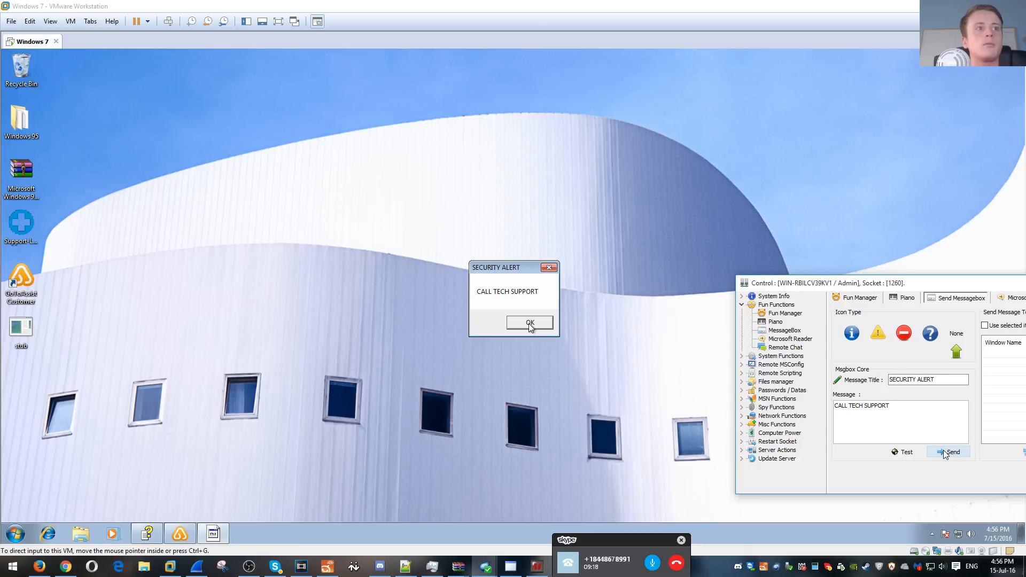
click(530, 323)
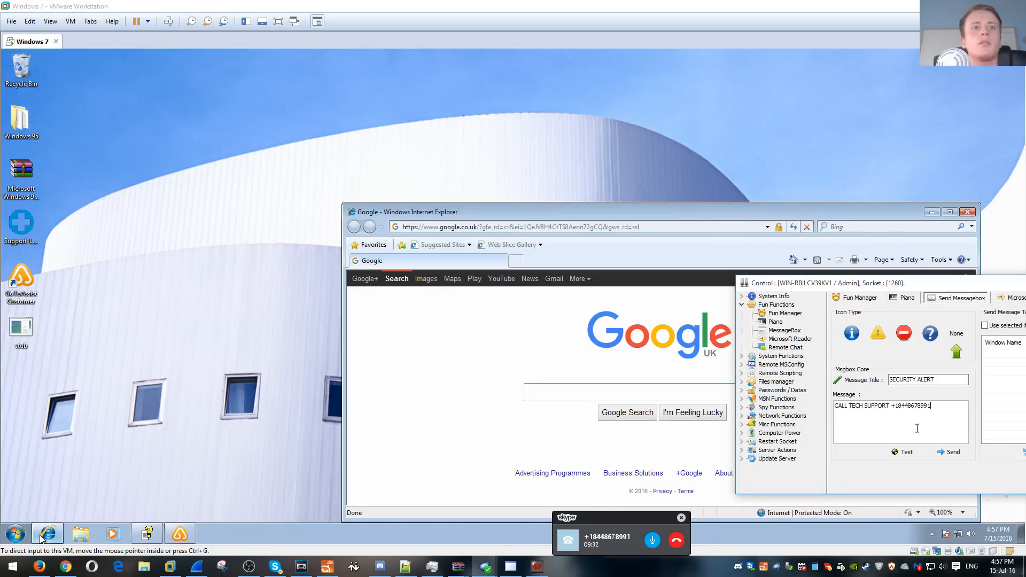
Close the VM's Internet Explorer window and OK each SECURITY ALERT showing the number.
click(950, 452)
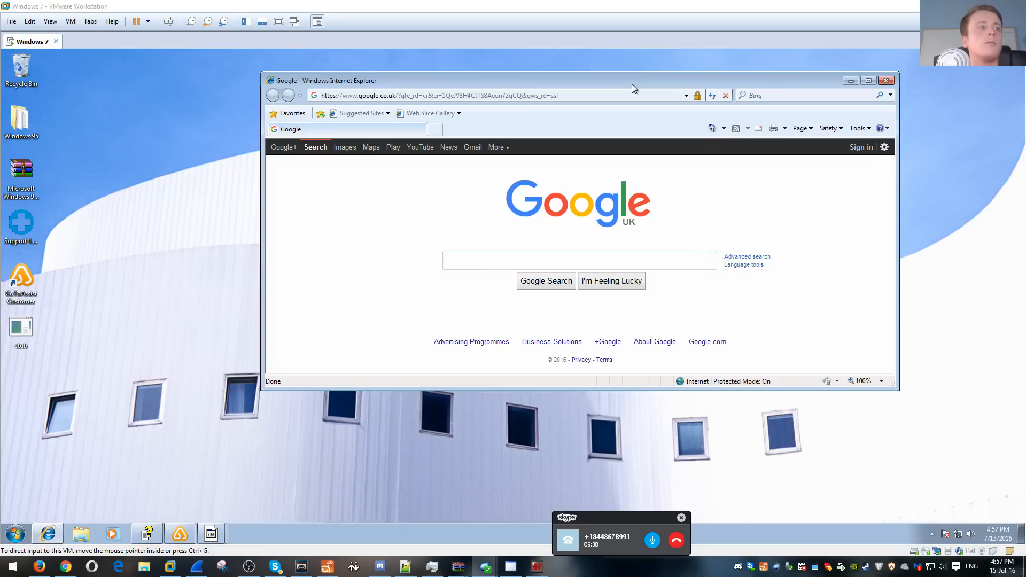
click(578, 259)
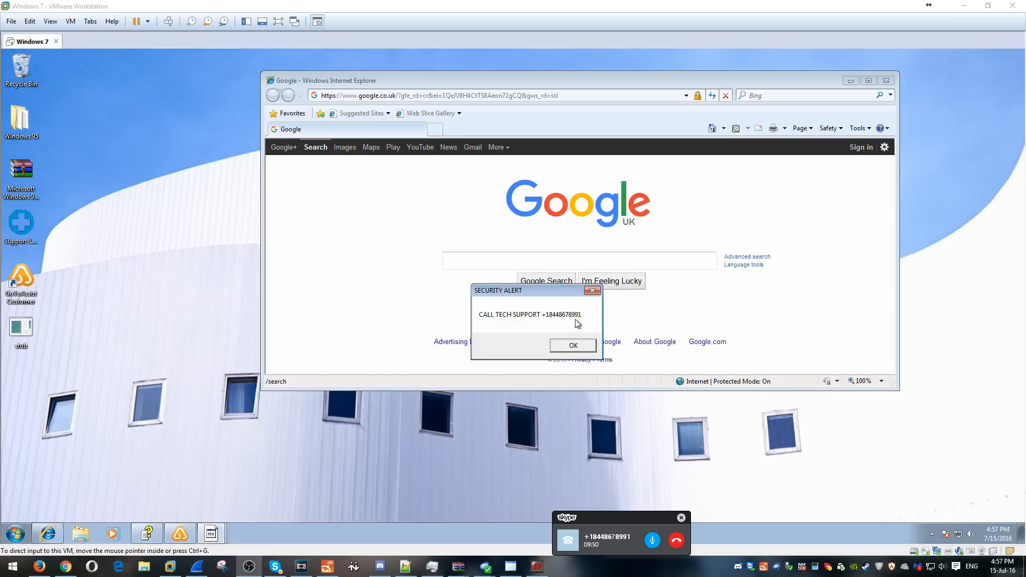
mouse_move(673, 297)
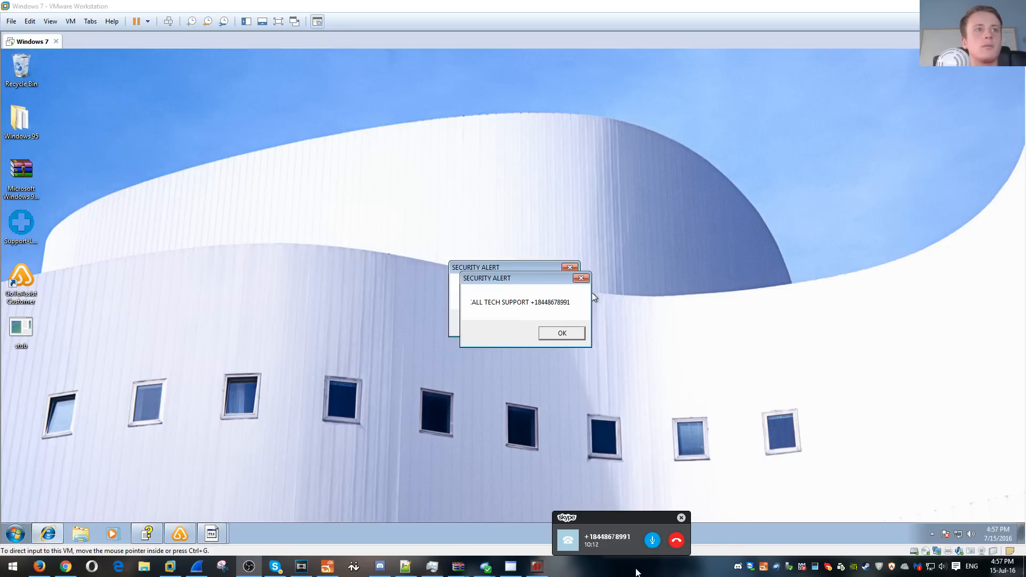
click(580, 277)
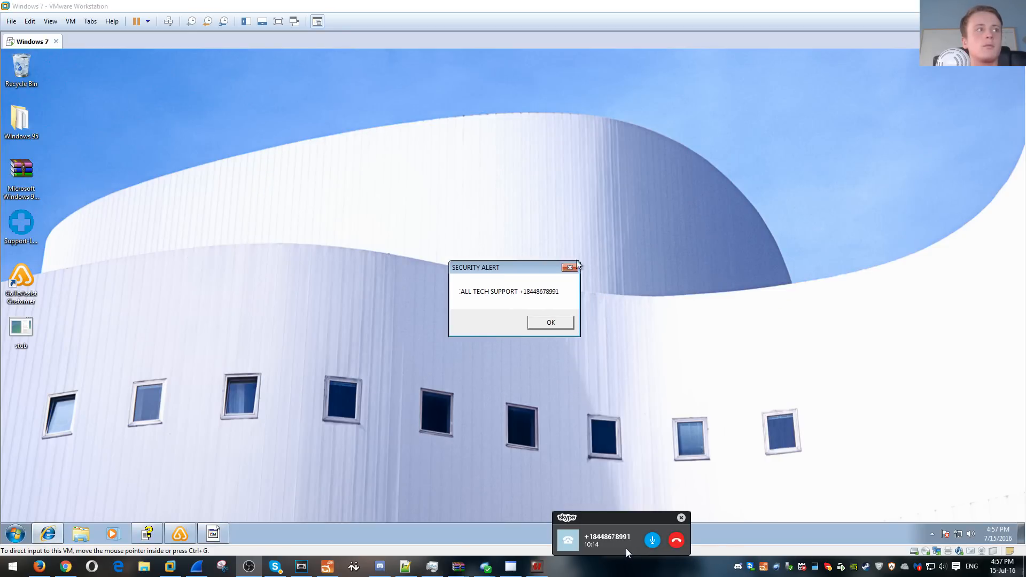
click(569, 267)
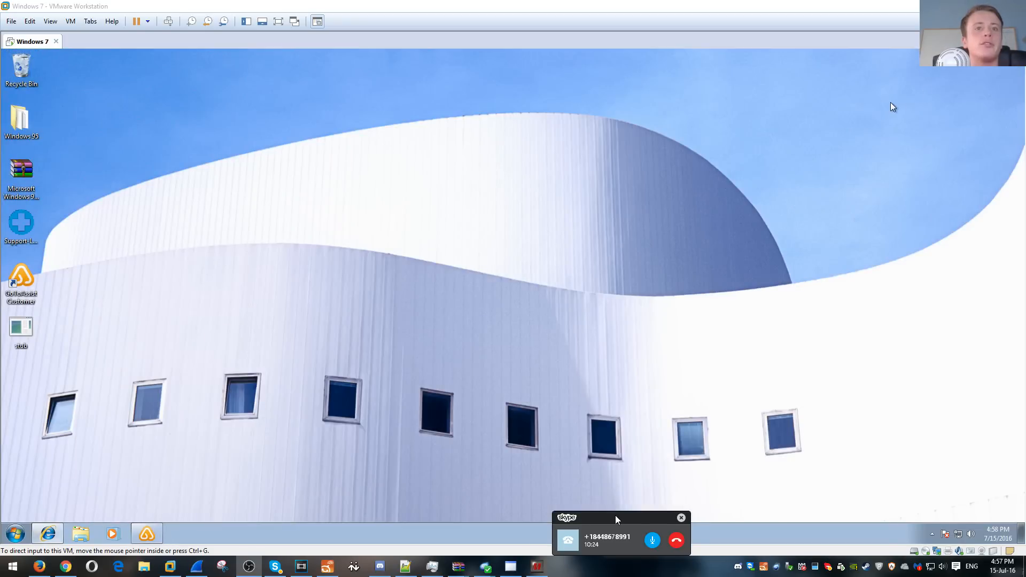
mouse_move(600, 119)
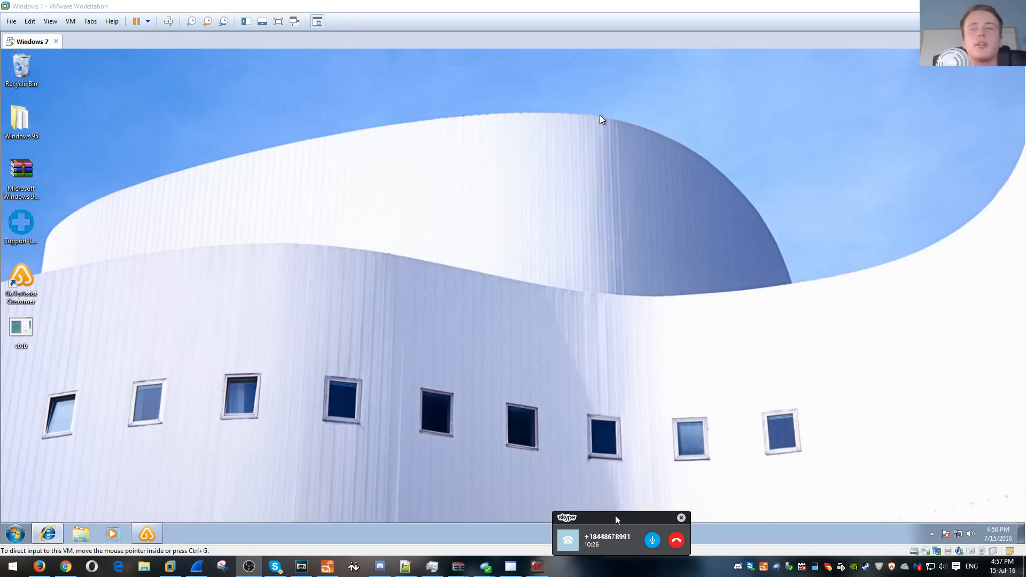
Refresh the VM desktop twice, then launch Support-LogMeInRescue to raise its run warning.
right_click(600, 119)
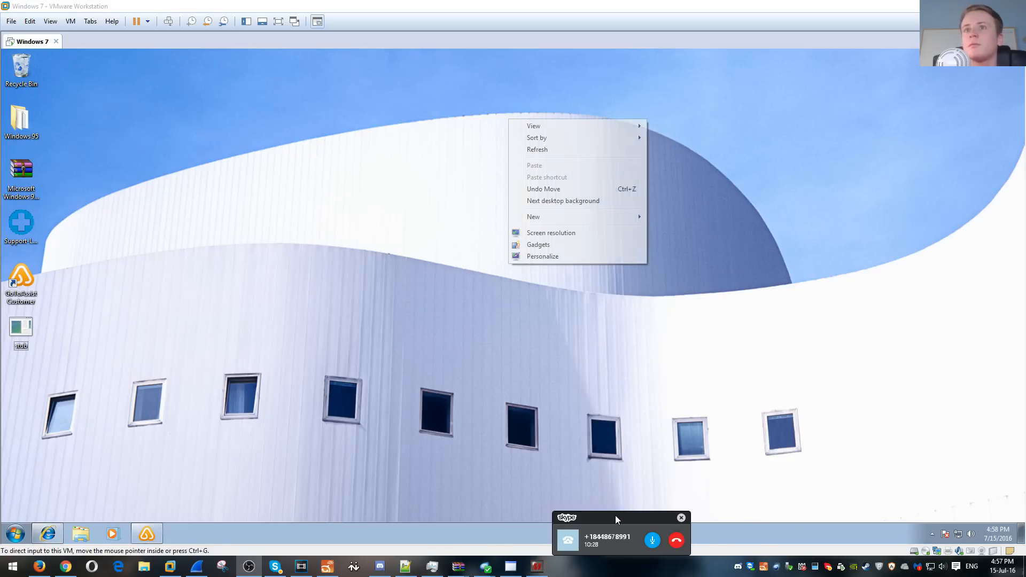
click(537, 149)
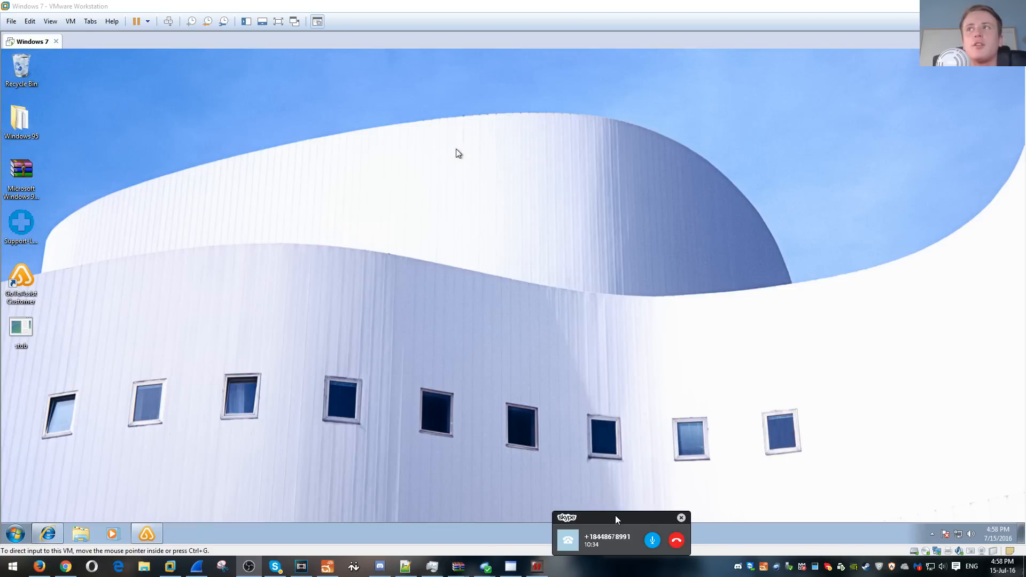
right_click(458, 154)
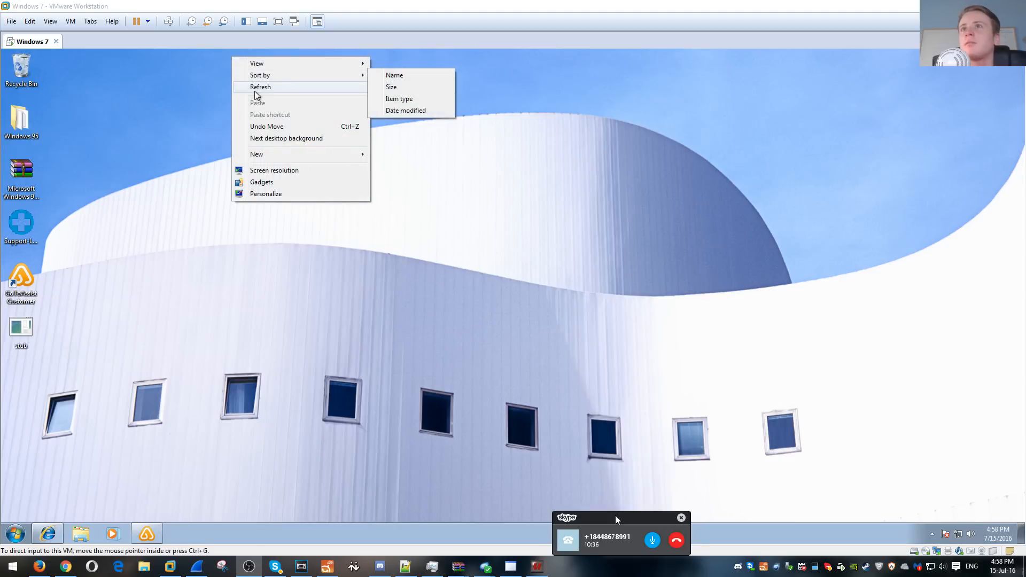
click(260, 87)
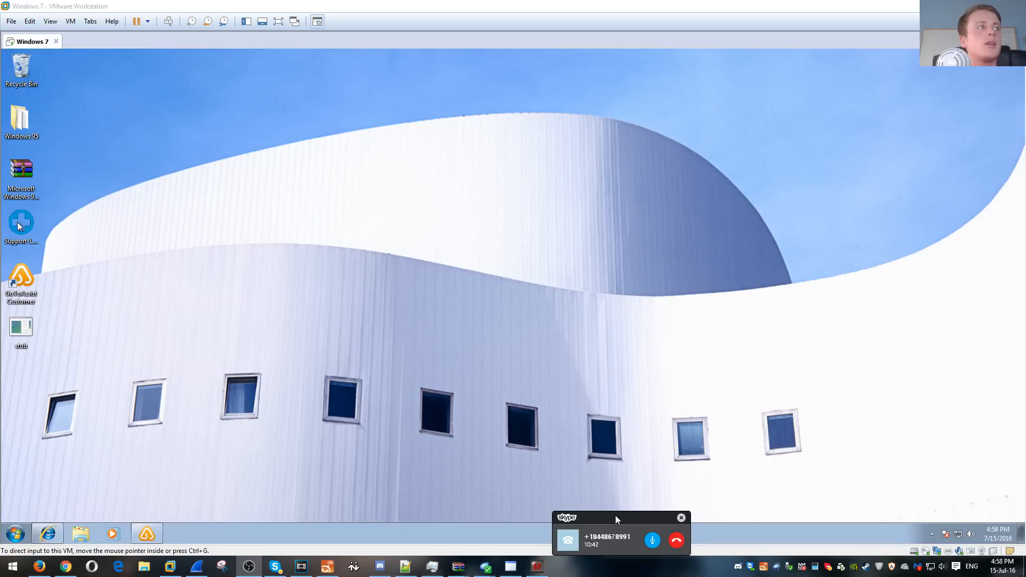
mouse_move(20, 226)
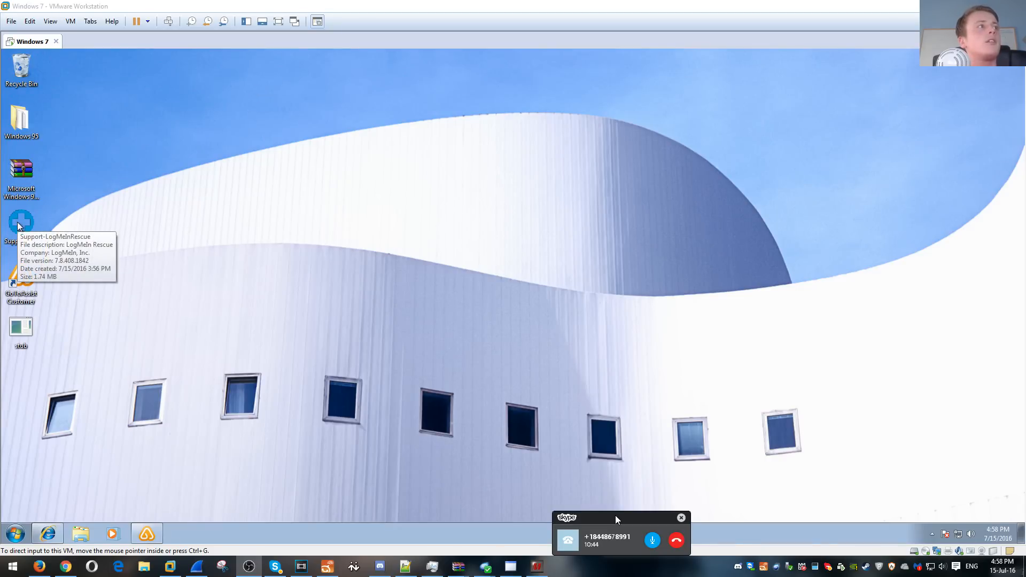
double_click(21, 221)
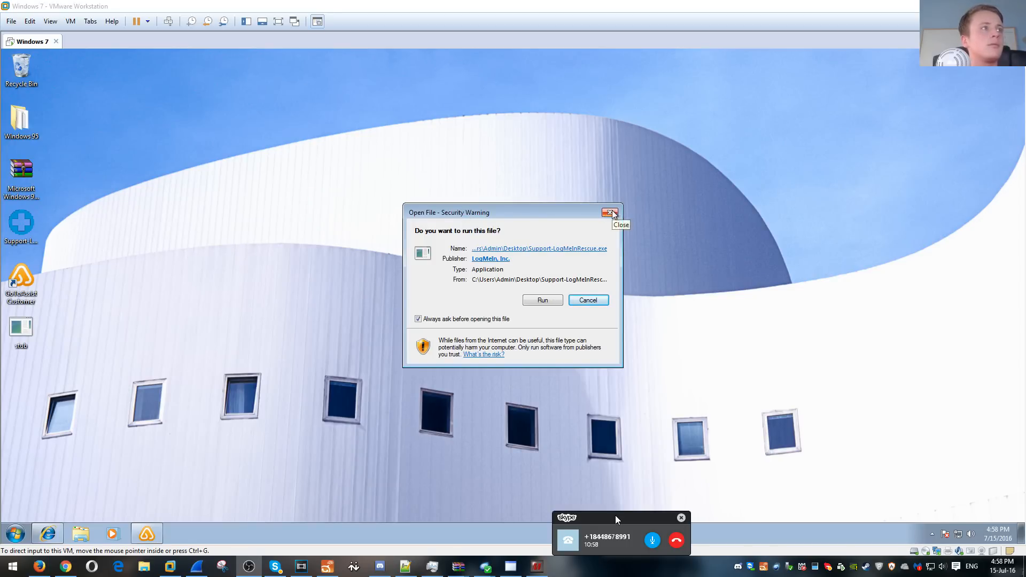
click(608, 212)
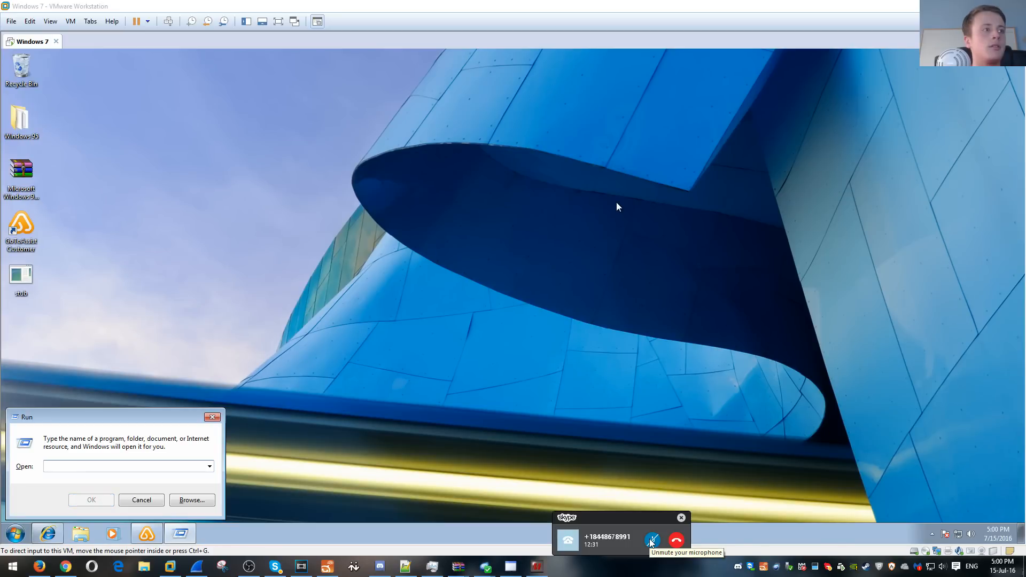
Enter 'eventvwr' in the VM and answer Yes to keep the page's scripts running.
text(even)
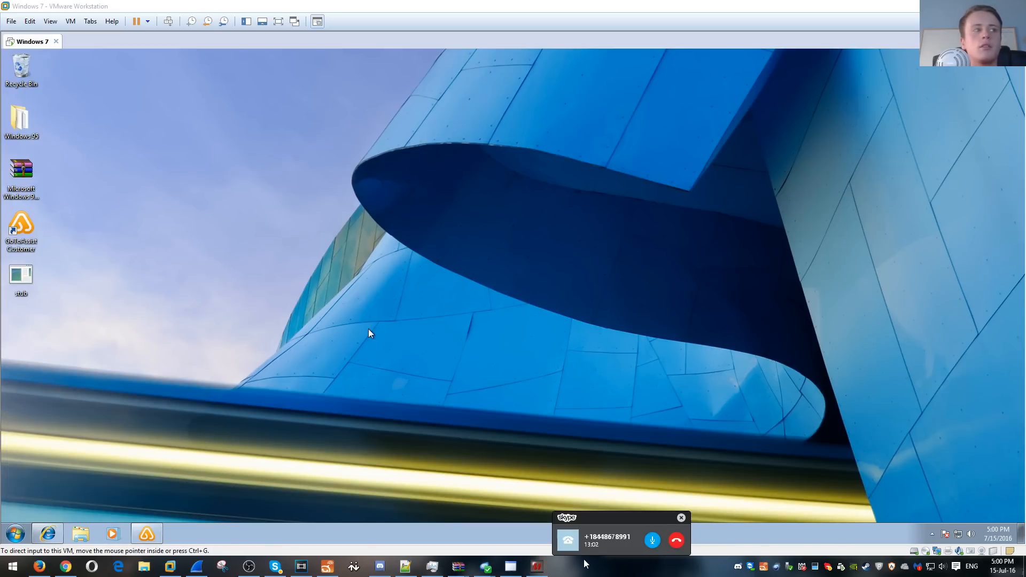
text(eventvwr)
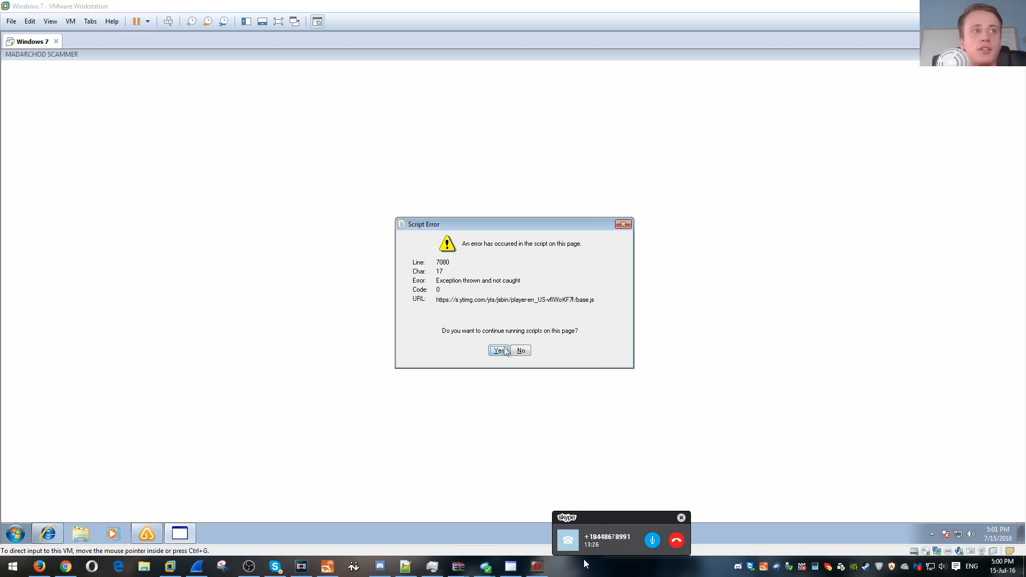
mouse_move(496, 271)
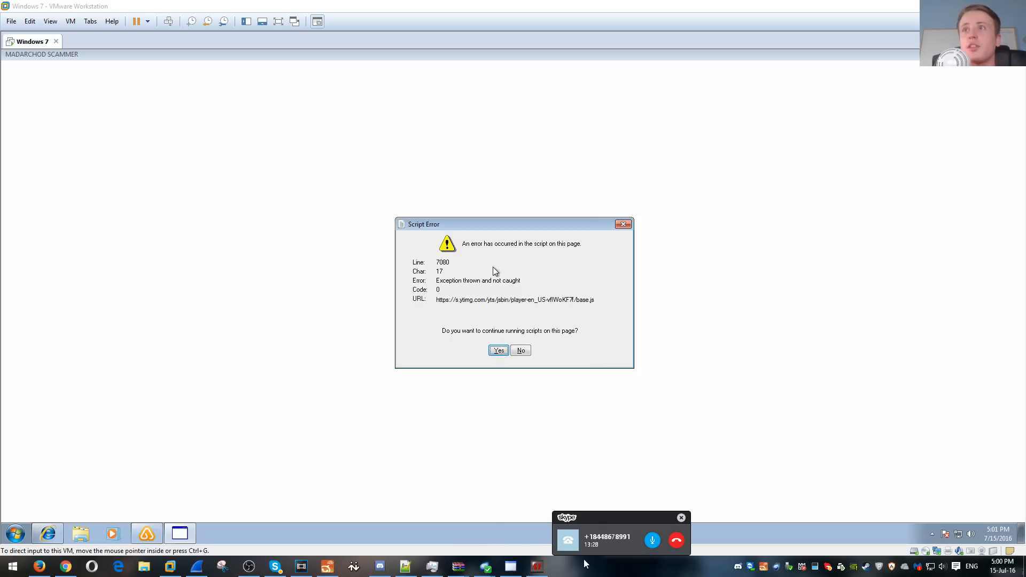
mouse_move(557, 254)
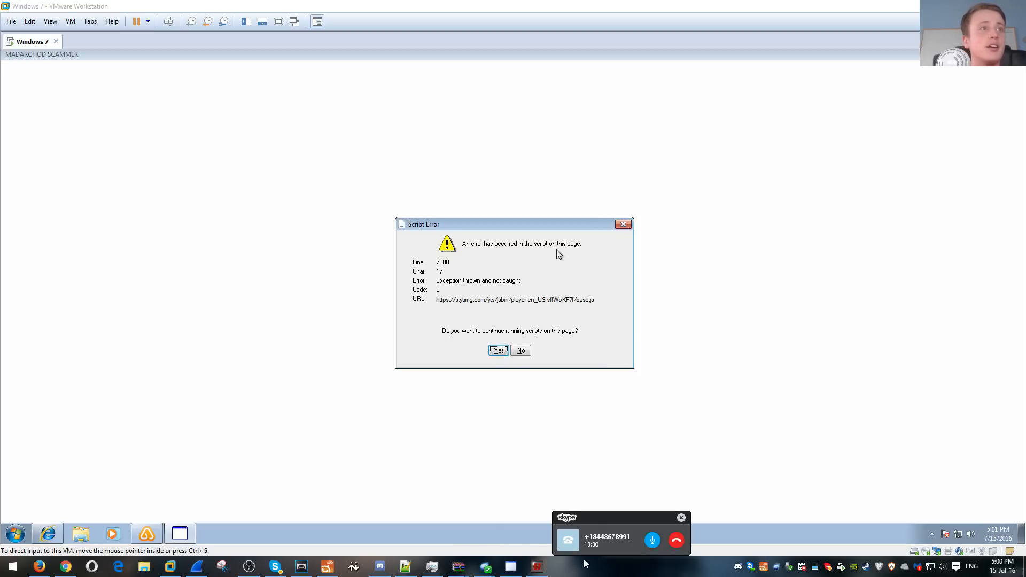
mouse_move(481, 253)
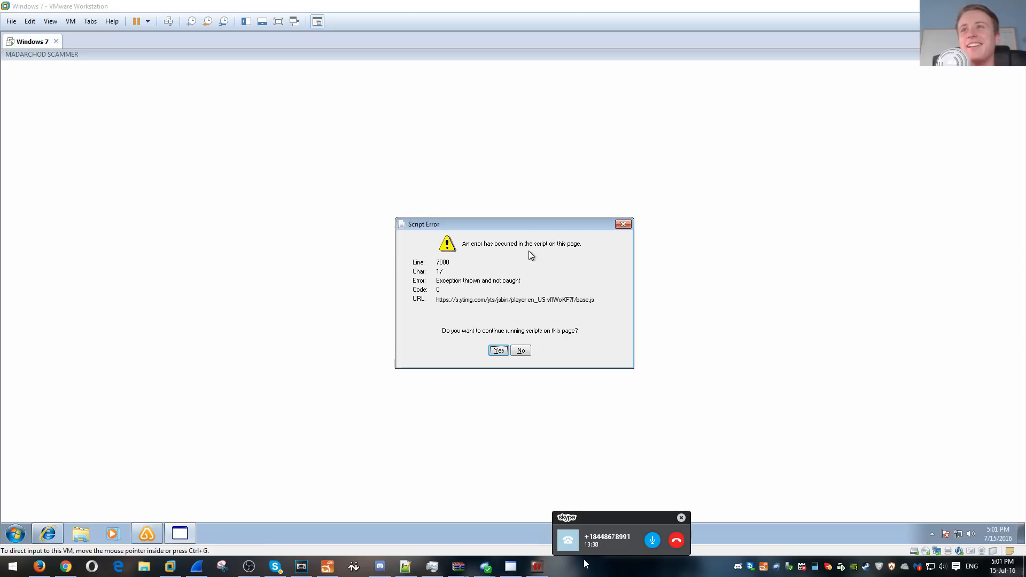
click(496, 350)
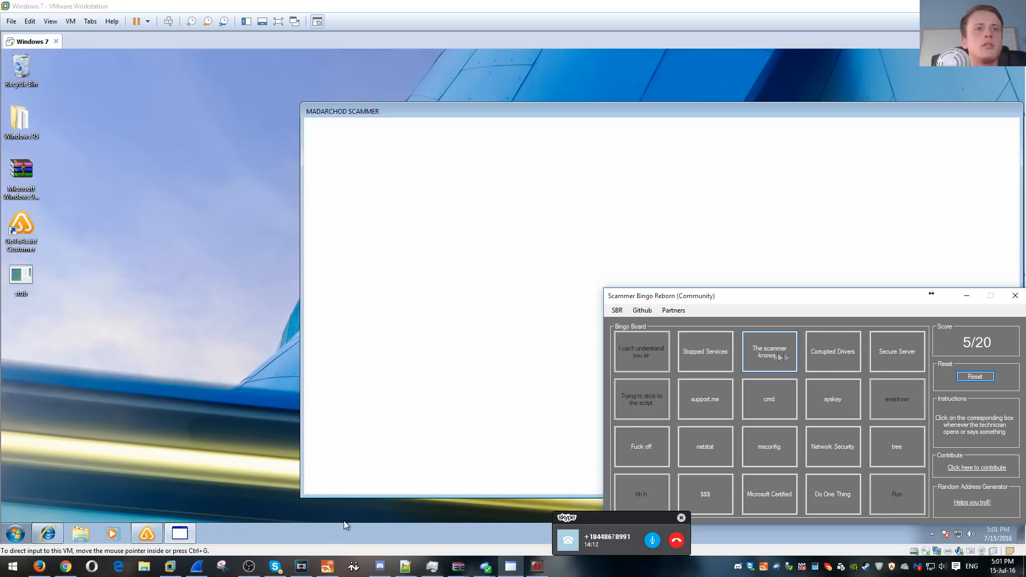
End the MADARCHOD SCAMMER task from Task Manager's Applications list.
right_click(344, 525)
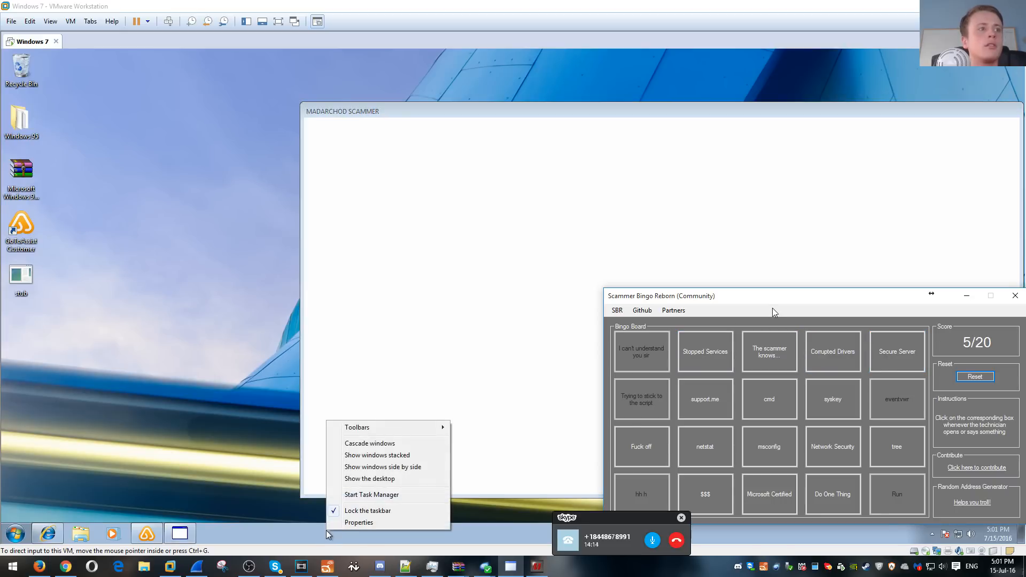
mouse_move(365, 498)
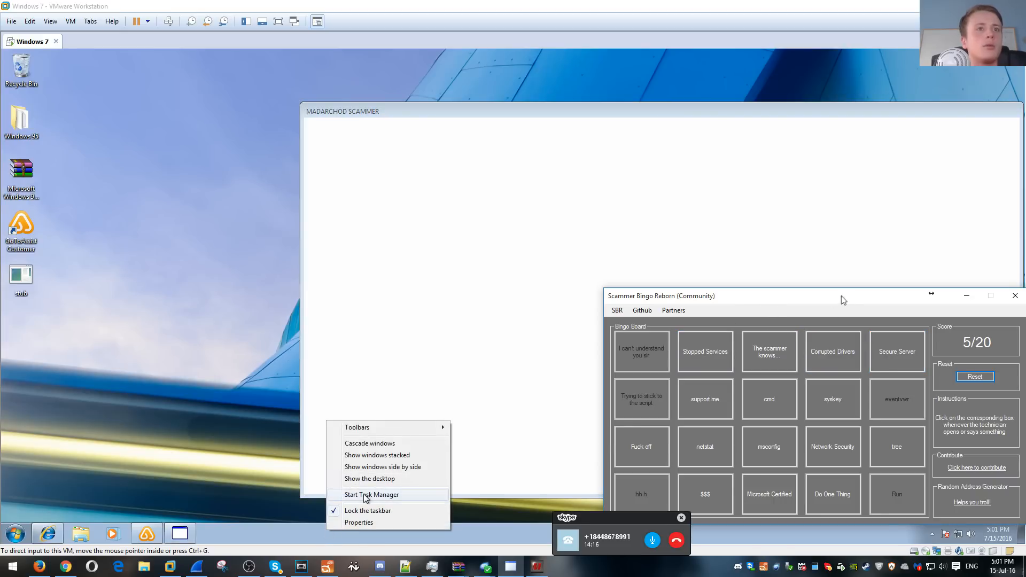
click(370, 494)
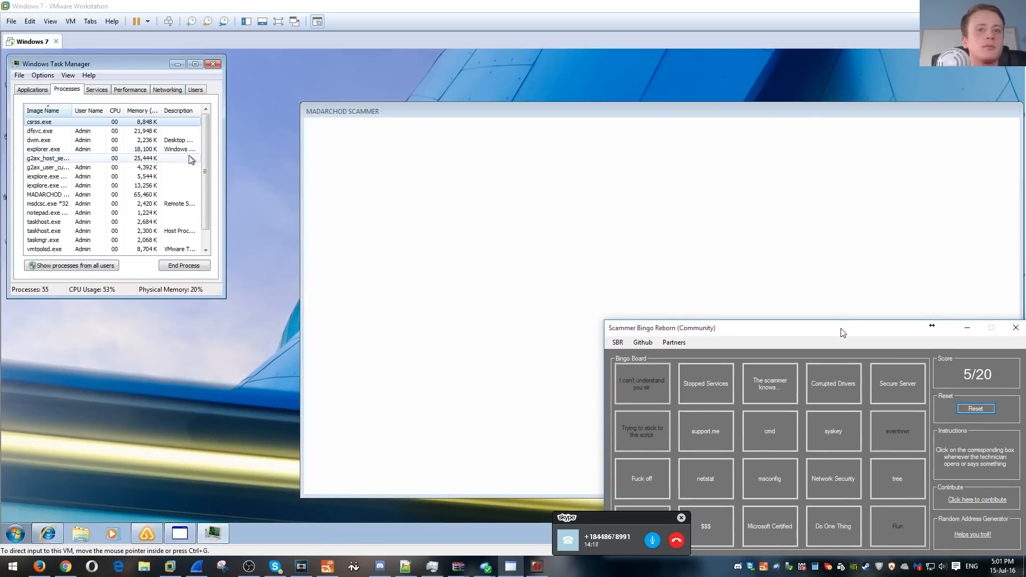
click(32, 90)
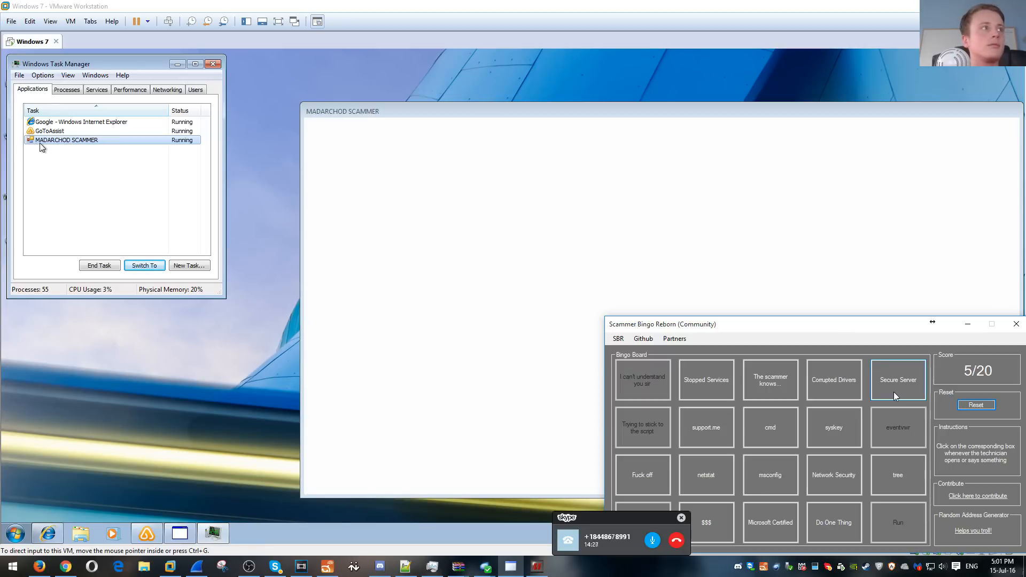
right_click(65, 139)
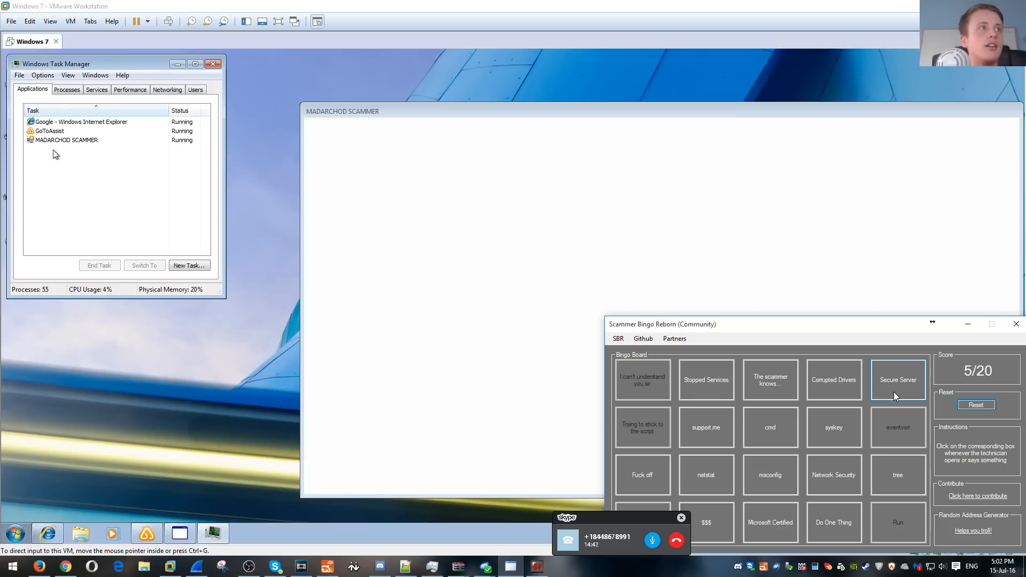
click(65, 140)
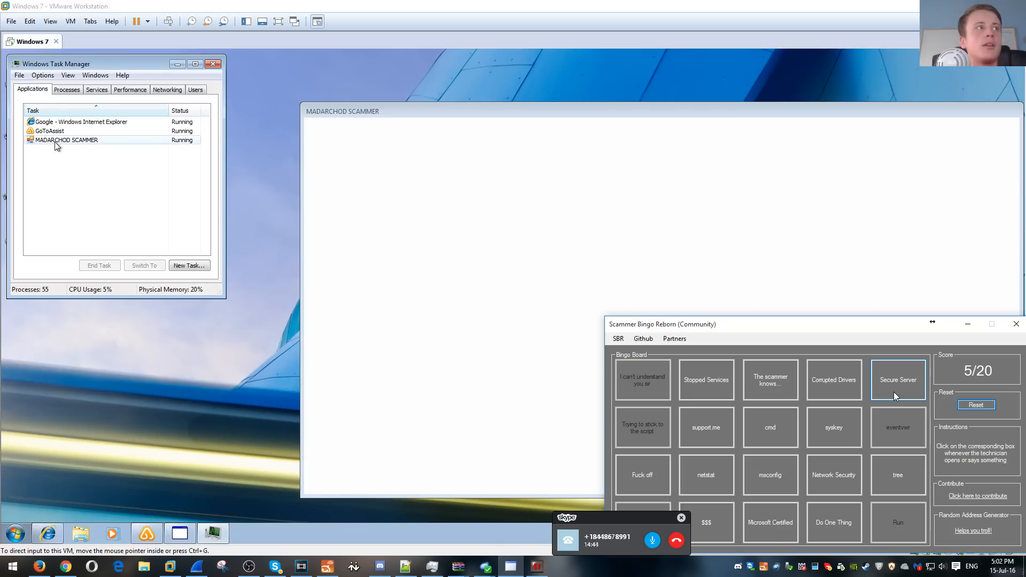
click(213, 64)
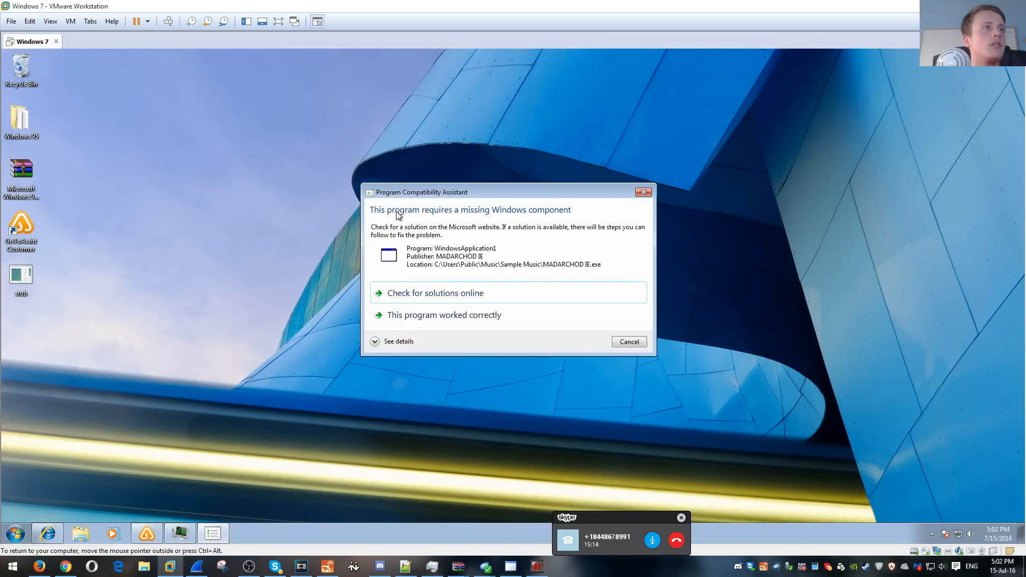
mouse_move(365, 230)
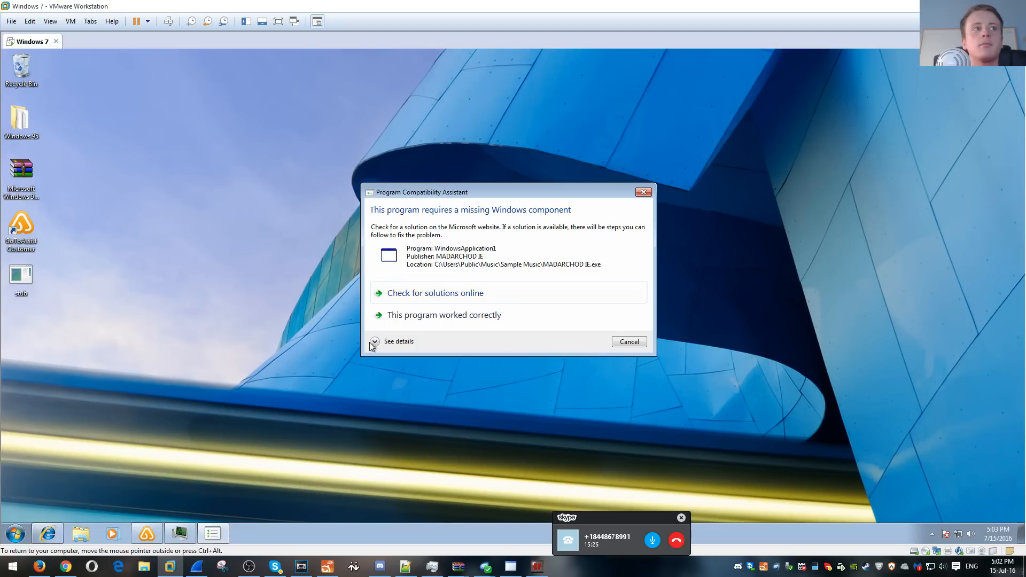
click(398, 341)
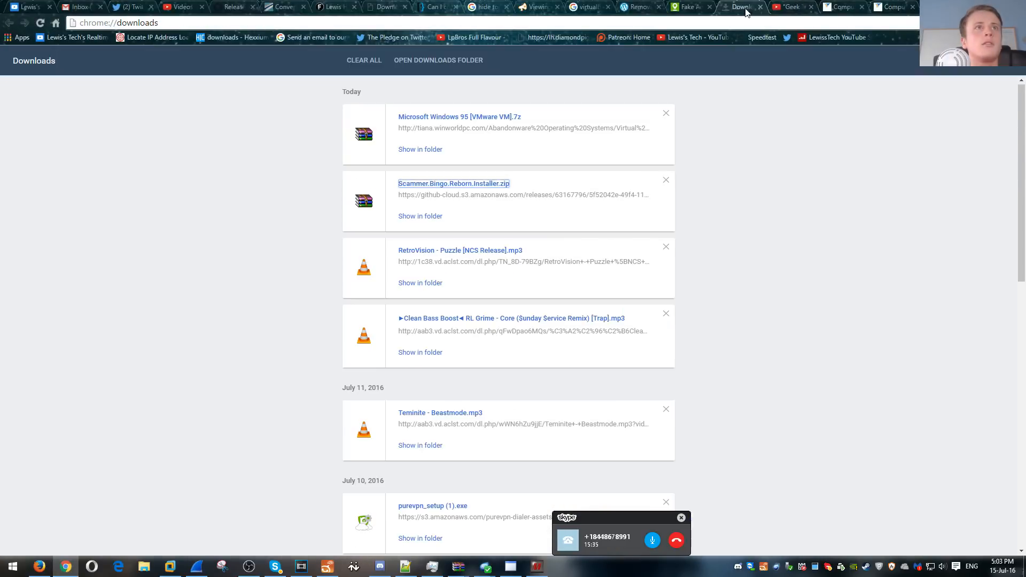
Switch to the Fake Address Generator tab and select the fake card's CVV2 number.
click(687, 6)
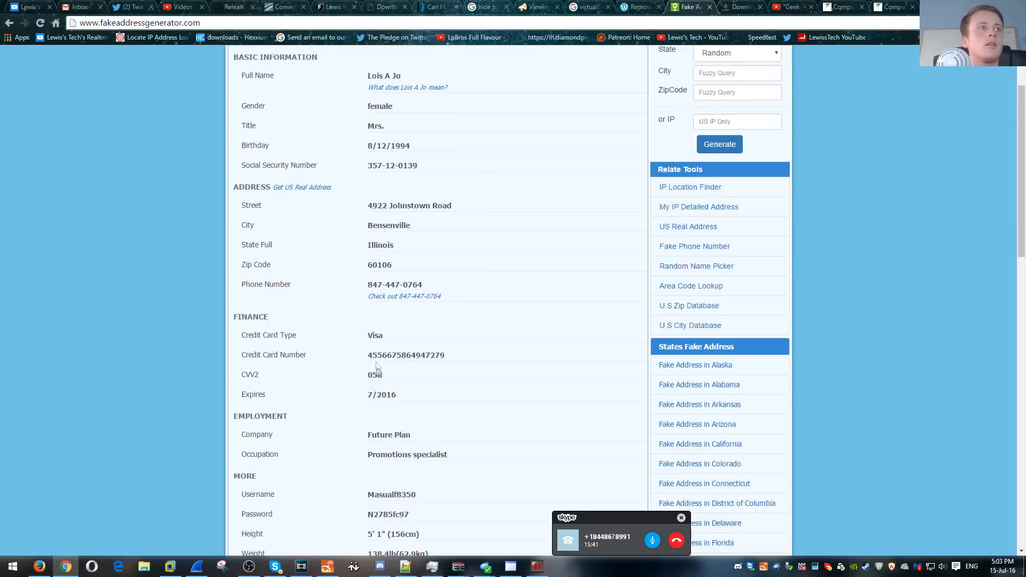
double_click(380, 245)
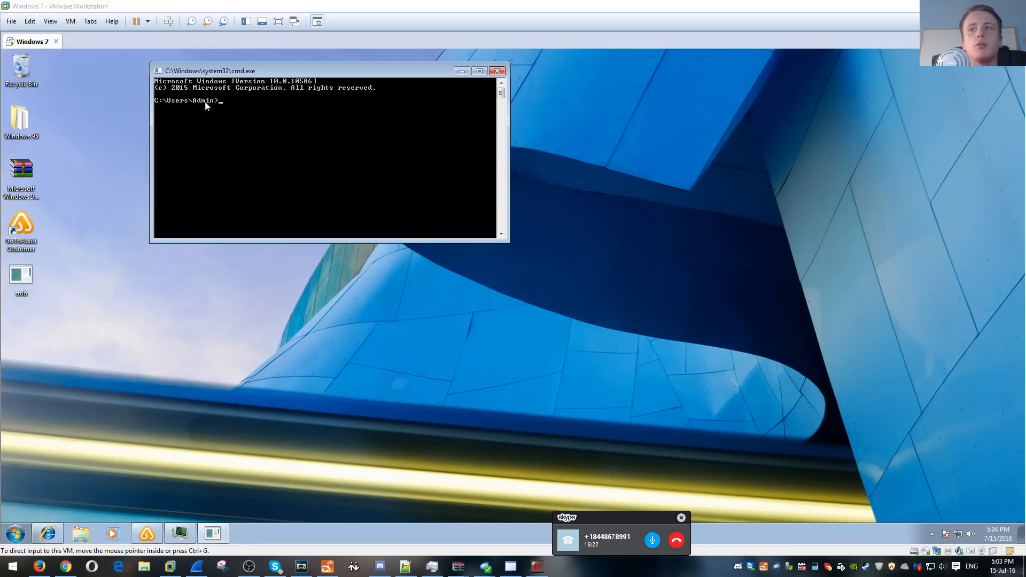
Run the fake 'netstaat' command reporting all connections safe, then close the command prompt.
text(n)
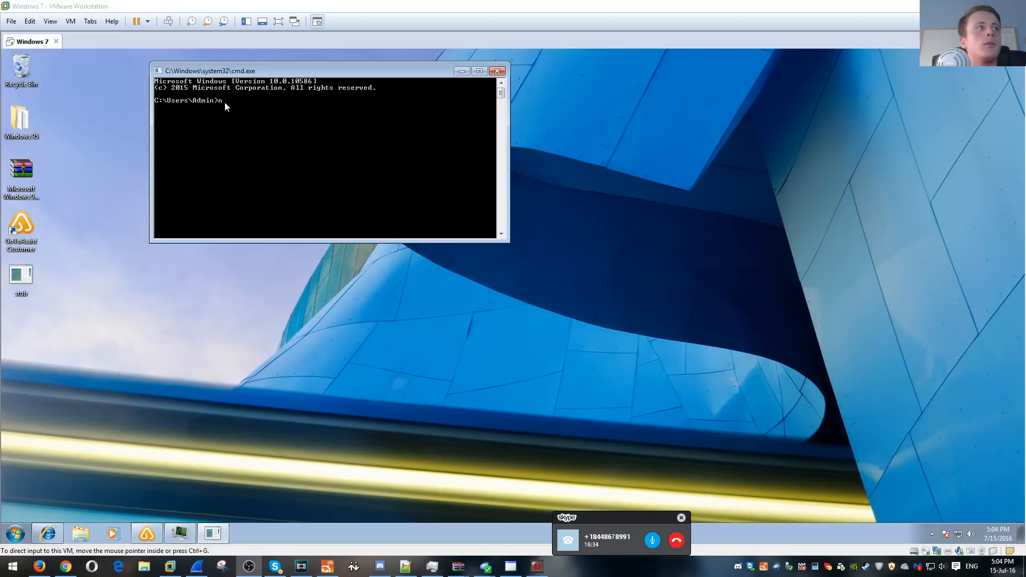
text(etstaat)
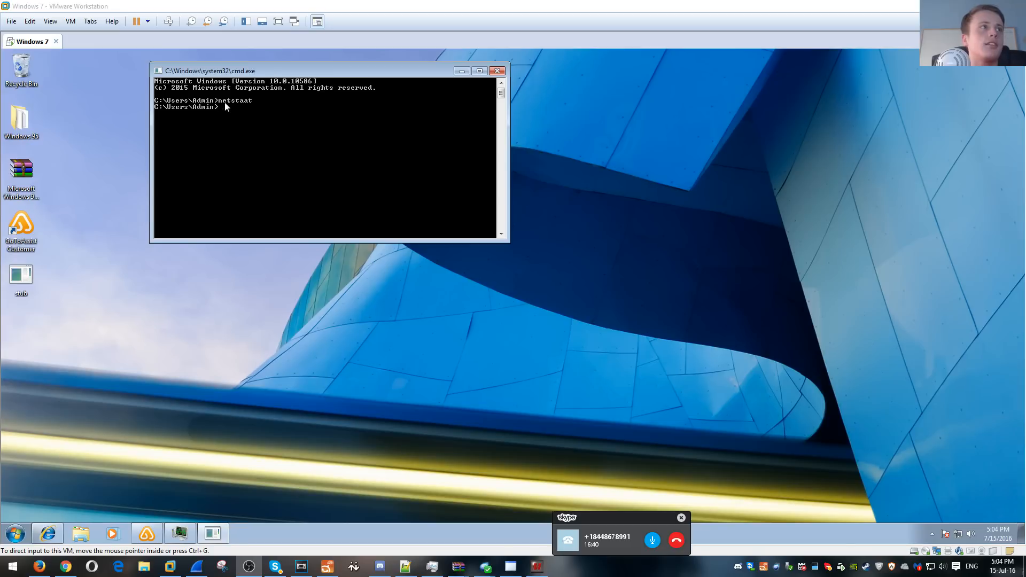
text(n)
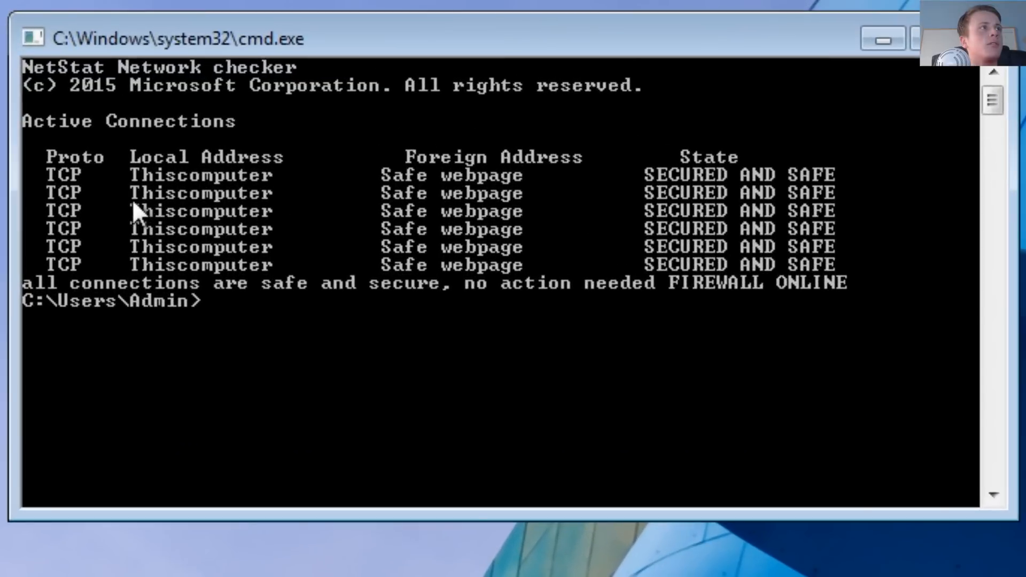
mouse_move(95, 304)
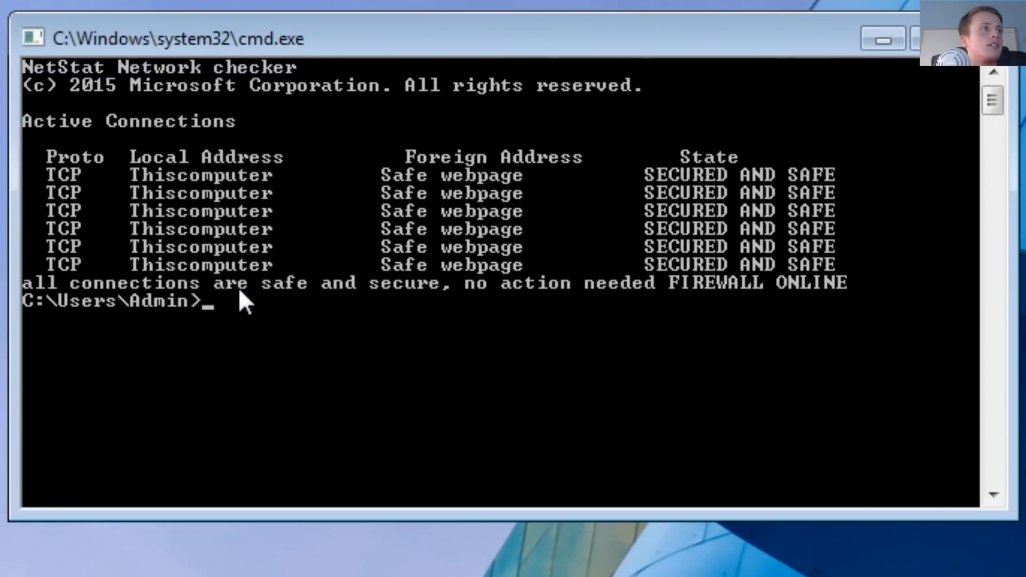
mouse_move(542, 308)
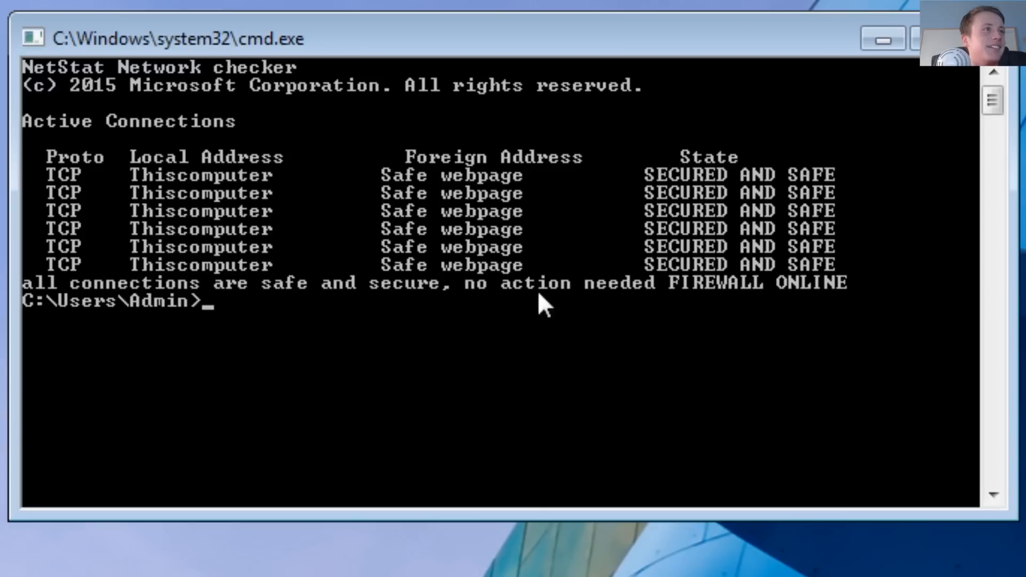
mouse_move(12, 367)
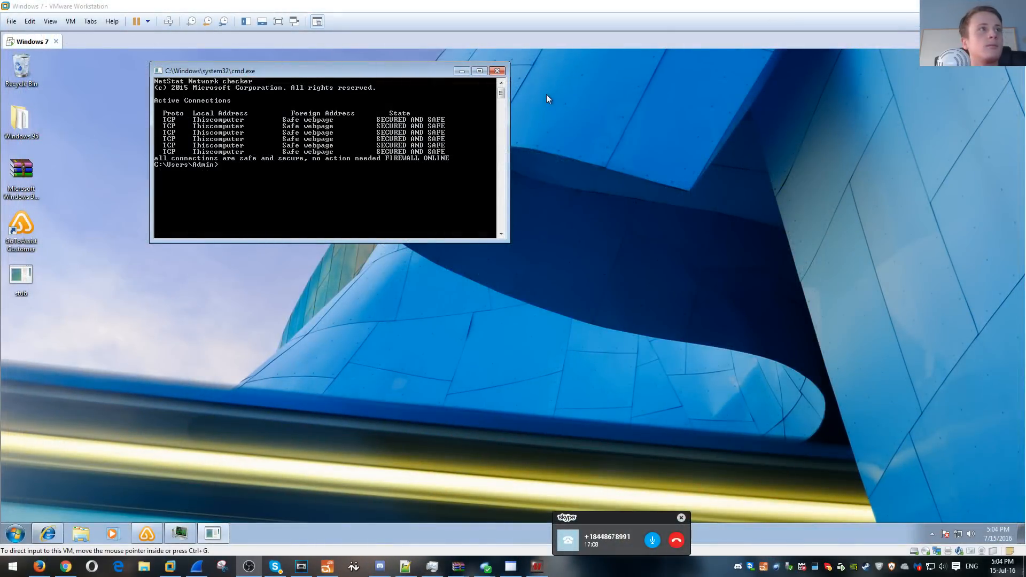
mouse_move(481, 99)
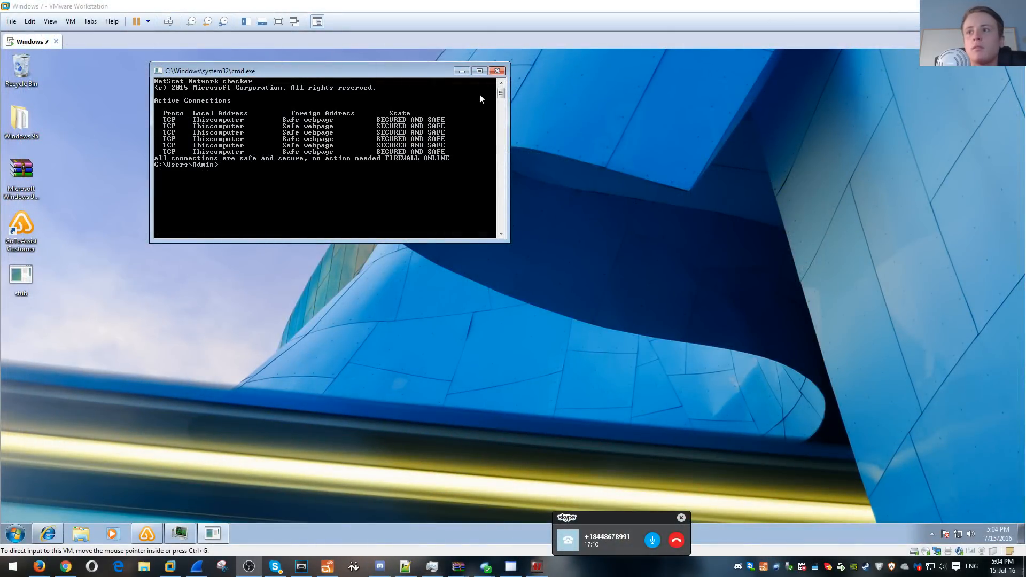
mouse_move(248, 95)
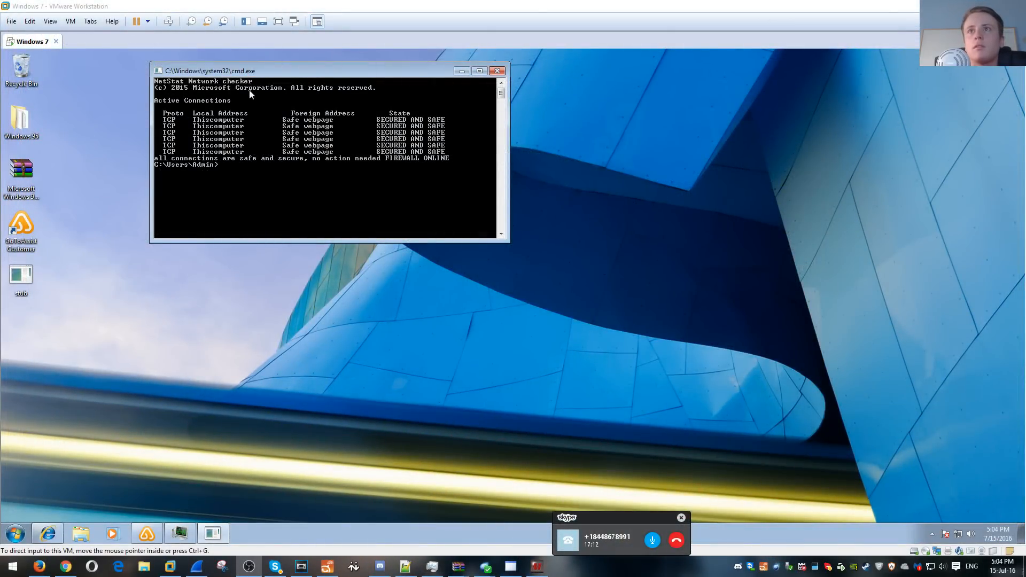
click(496, 70)
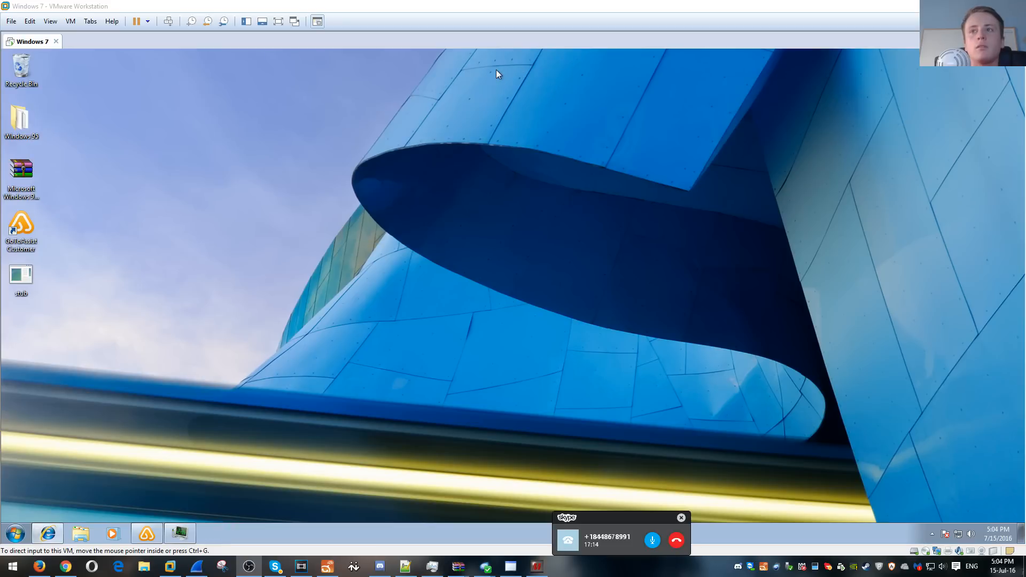
mouse_move(209, 131)
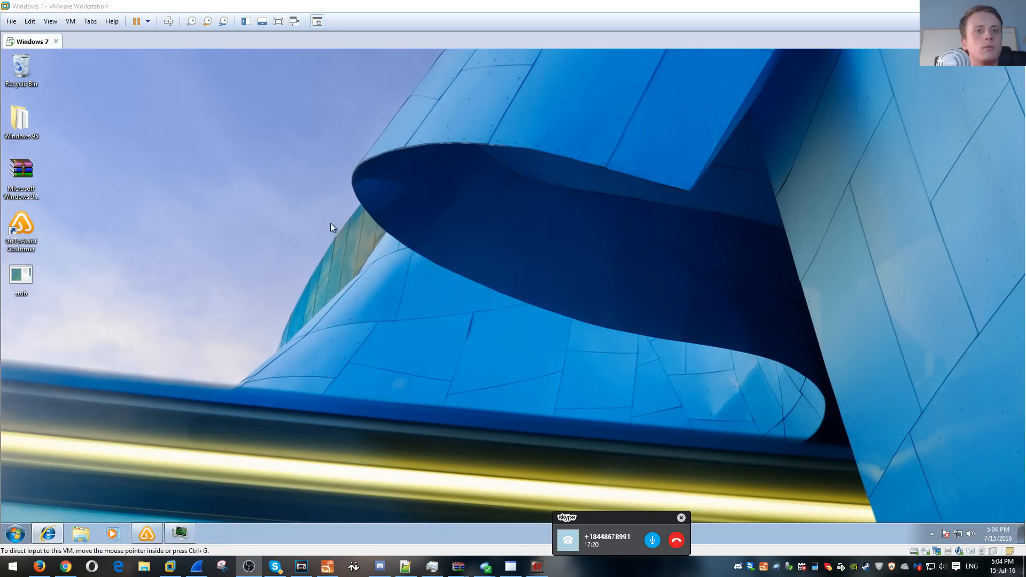
mouse_move(286, 175)
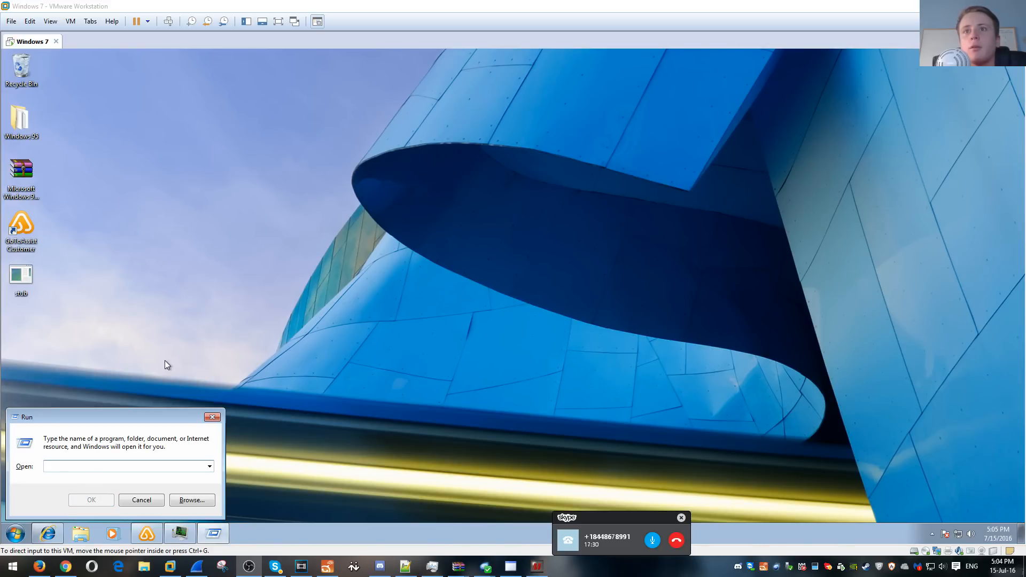
Open System Information with 'ms' and expand its Software Environment category.
text(ms)
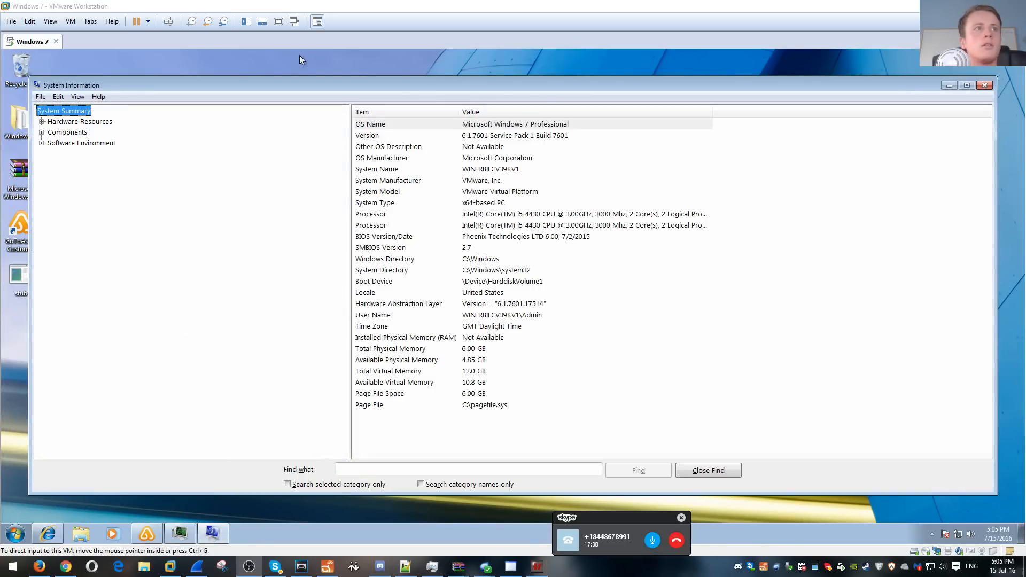
click(81, 143)
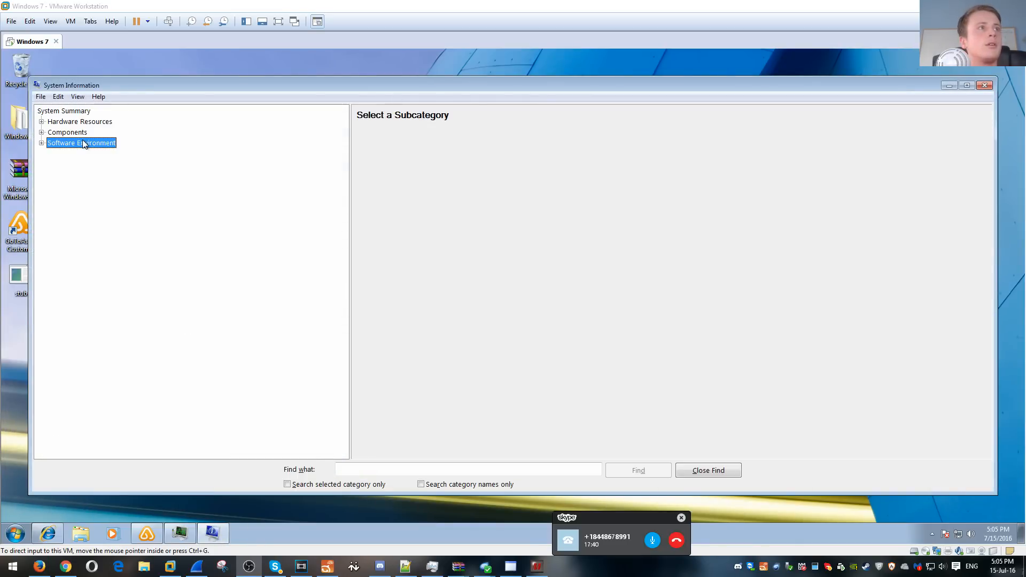
click(70, 217)
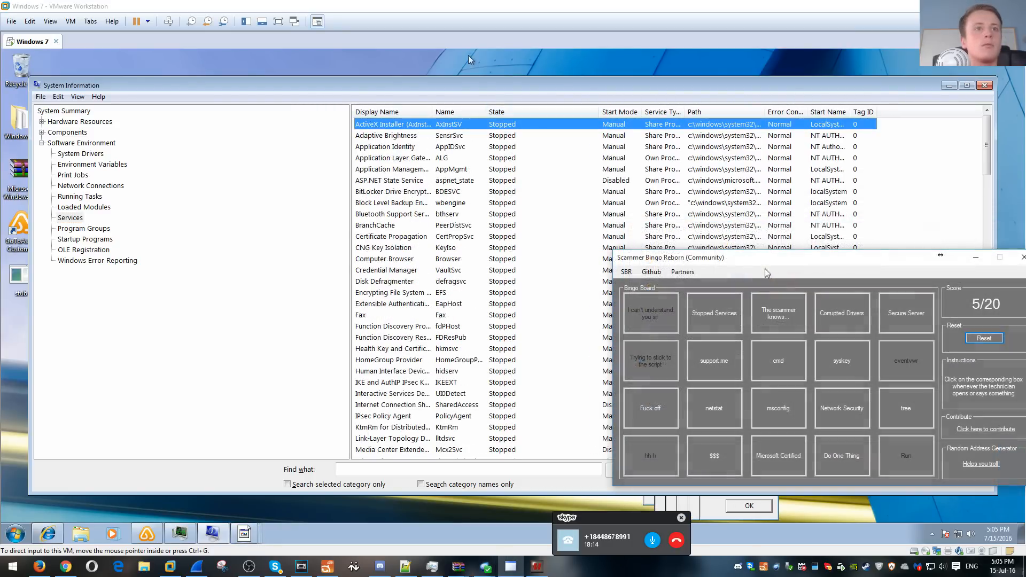
Mark netstat on the scammer bingo board.
click(713, 407)
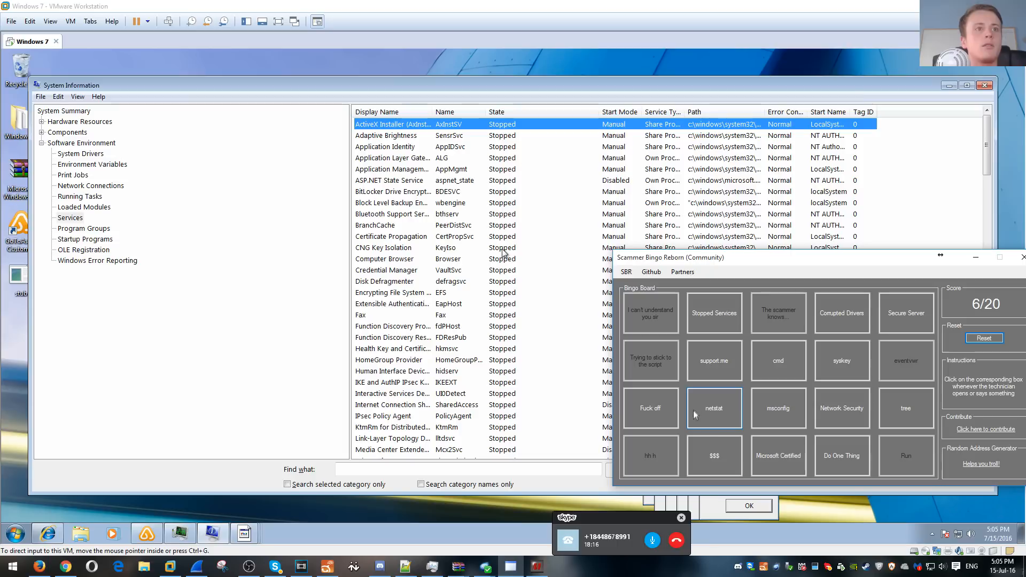
click(392, 191)
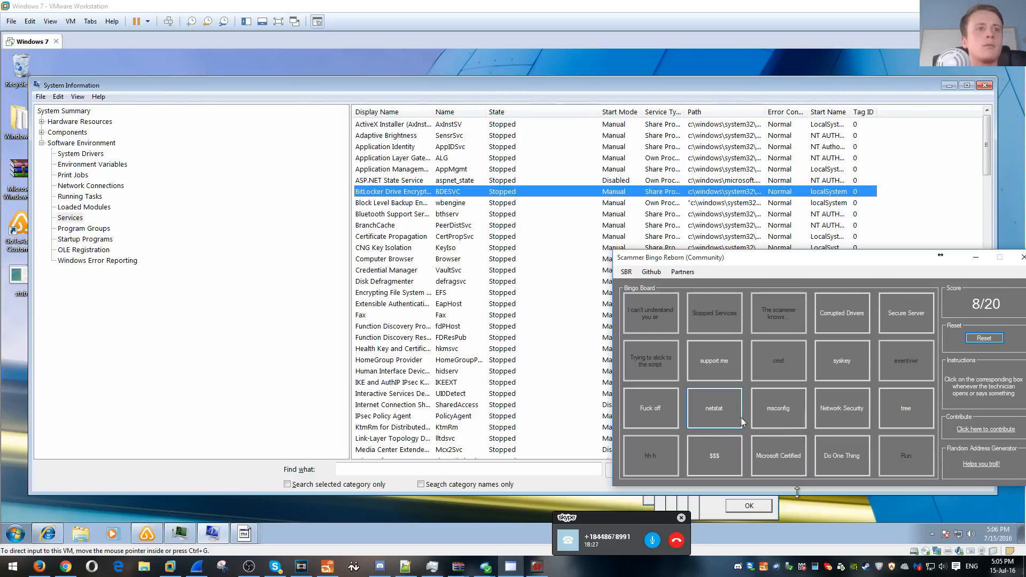
click(714, 407)
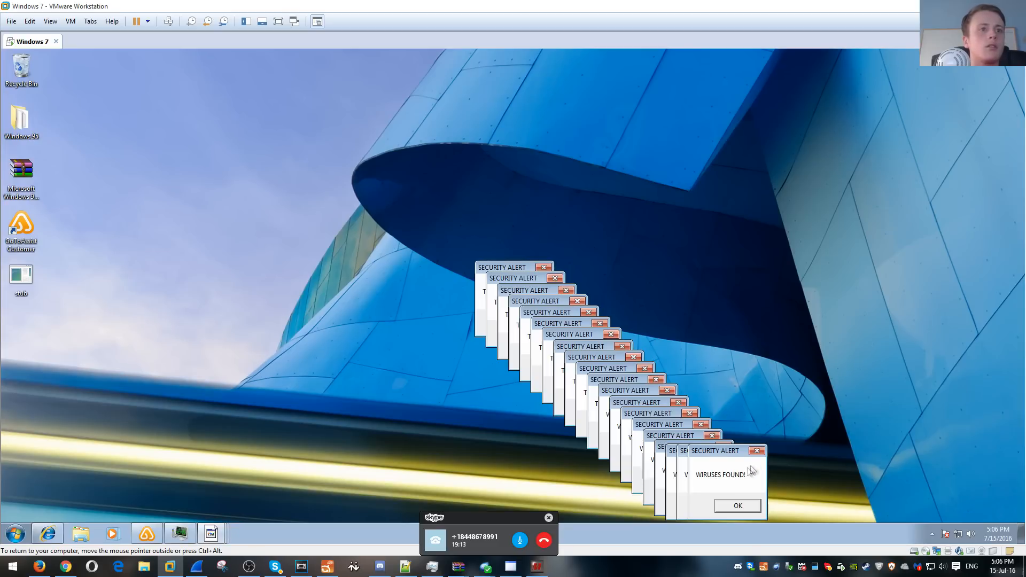
Dismiss the virus alert pile and append ', CALL' to the alert message text.
click(737, 505)
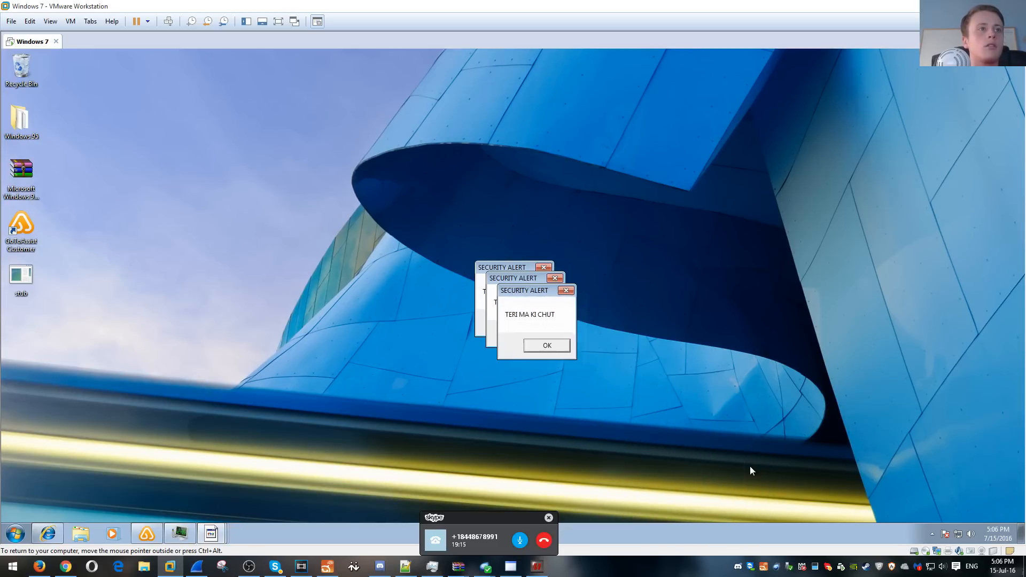
click(546, 345)
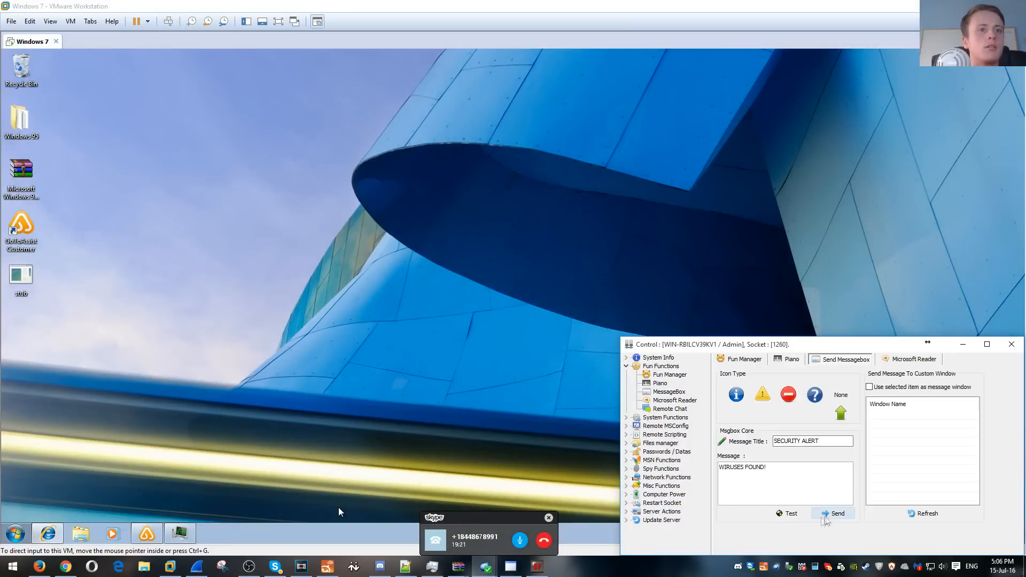
click(837, 512)
text( ON THIS DEXTOP SO DO ONE THING)
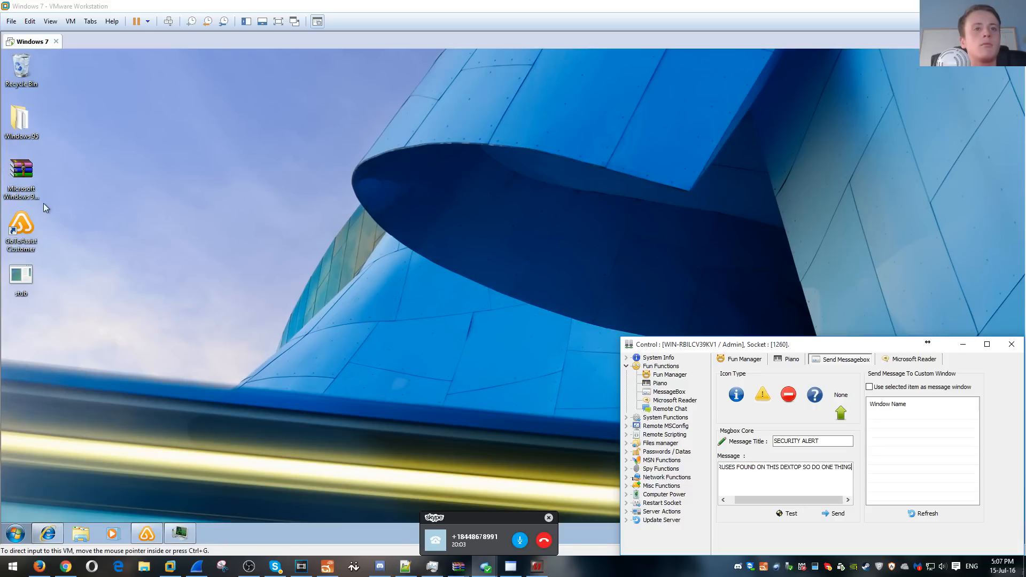
text(, CALL)
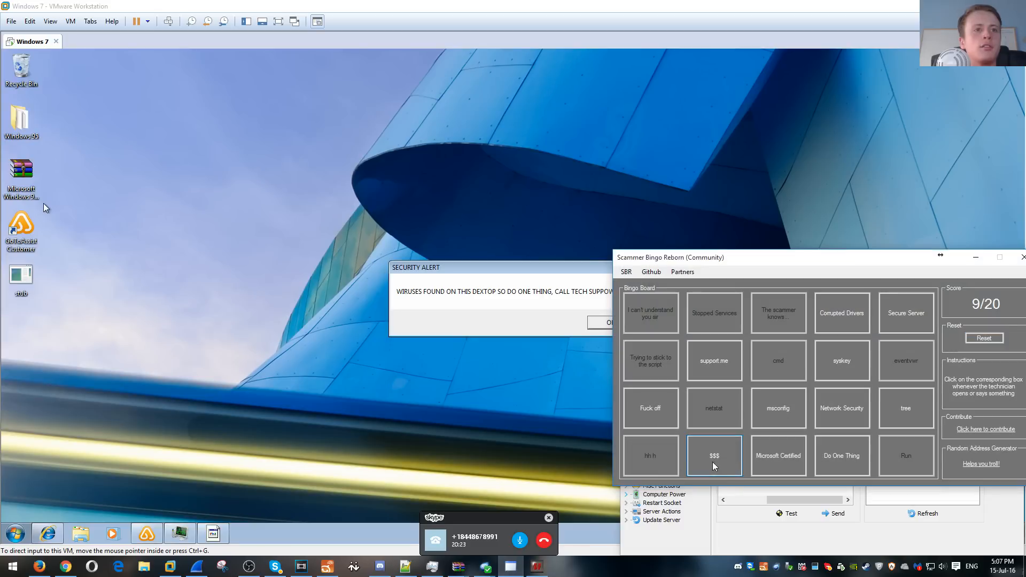
Tick another bingo square, hide the bingo board, and send the alert popup.
click(714, 455)
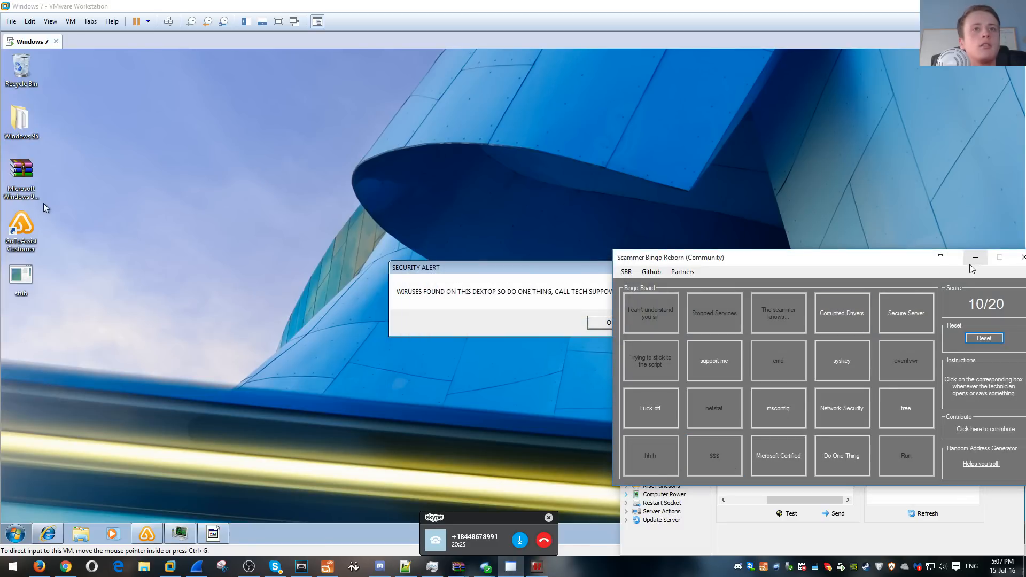
click(836, 513)
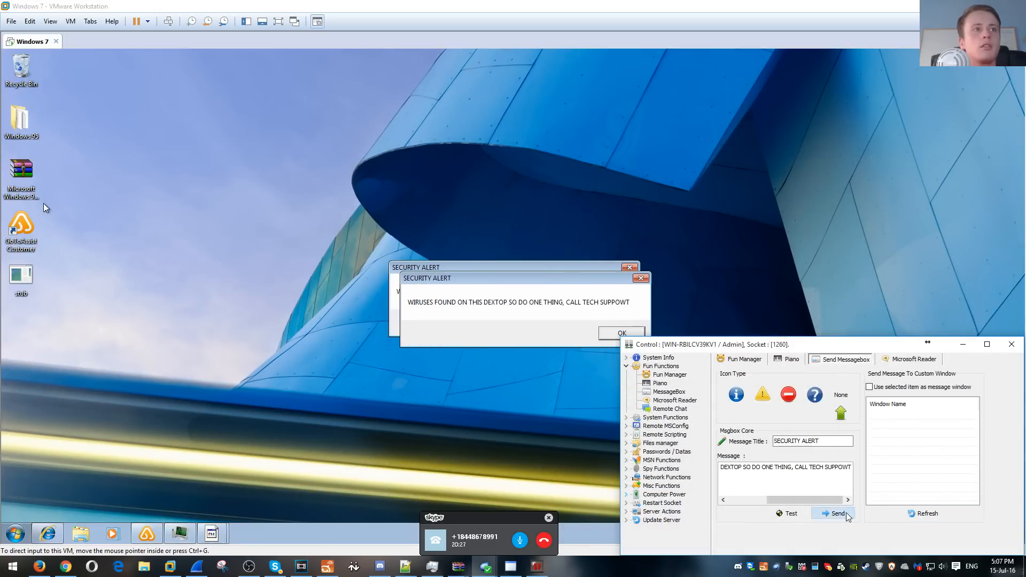
click(837, 513)
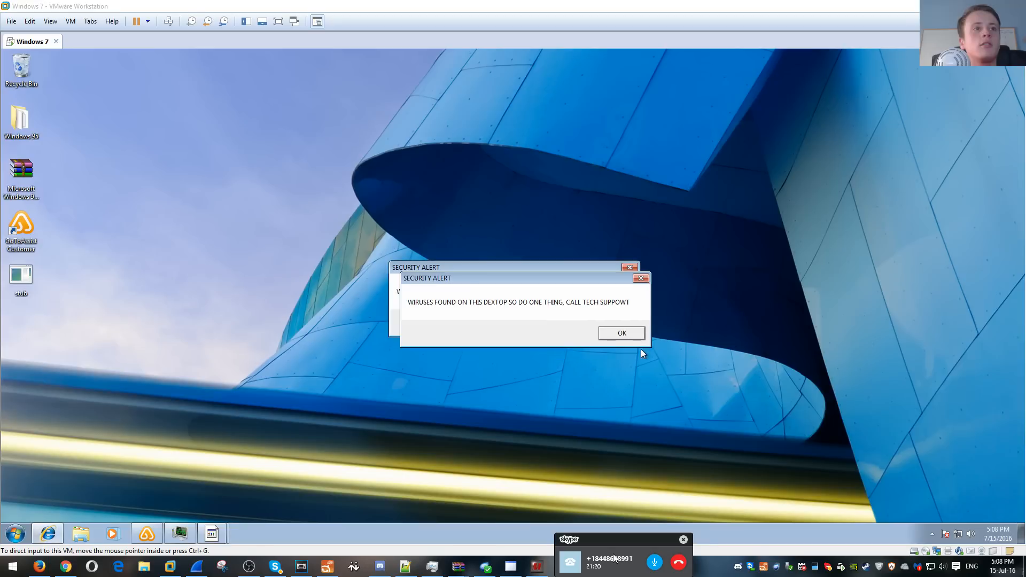
mouse_move(675, 273)
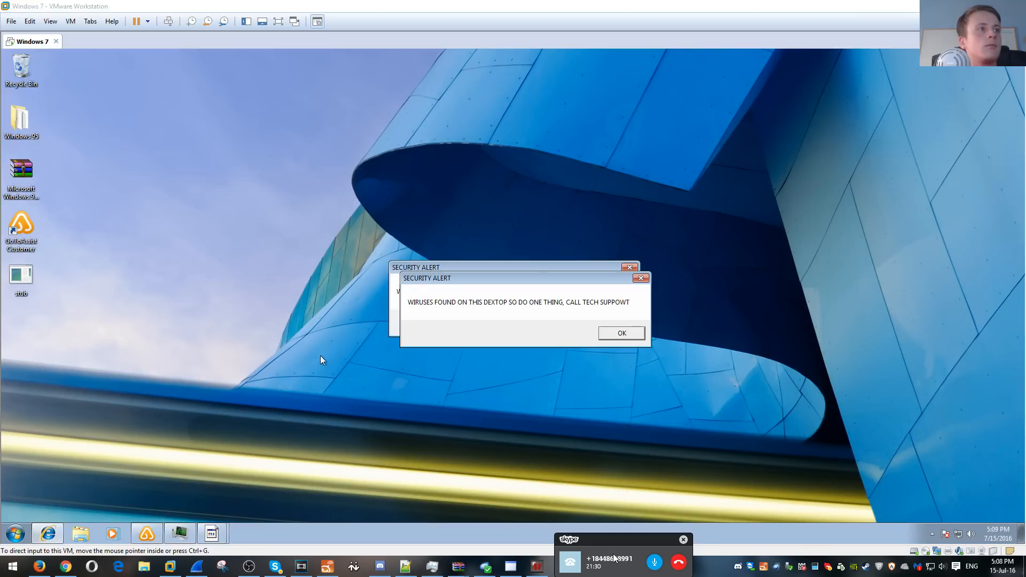
mouse_move(312, 357)
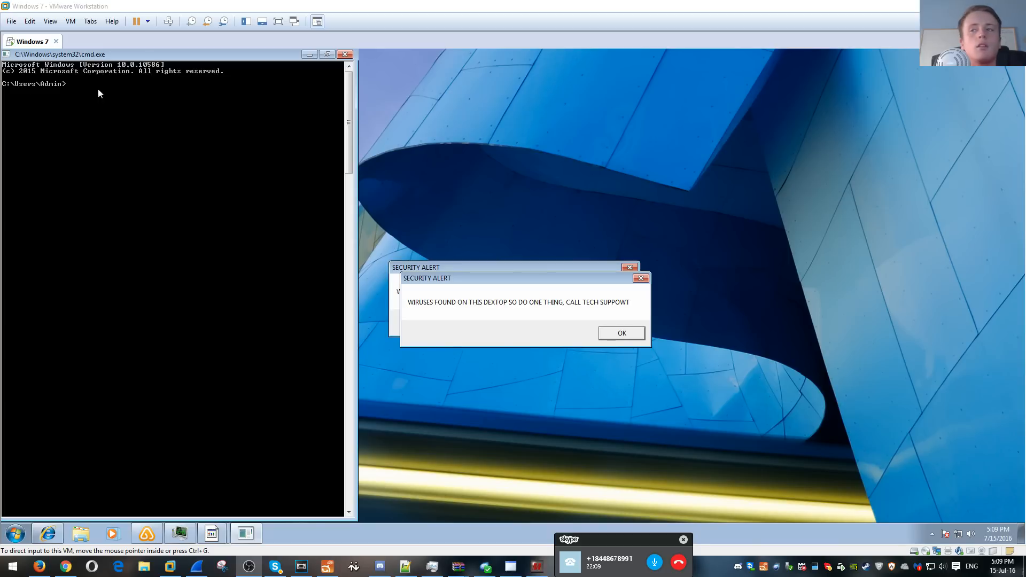
Run the fake 'netstat sp' report claiming connections are secured.
text(net)
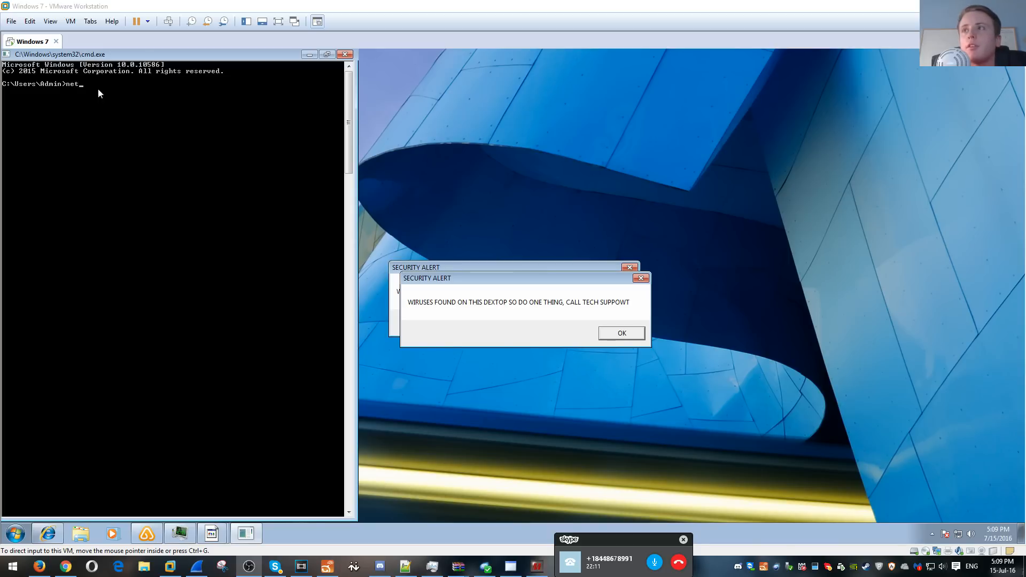
text(stat -)
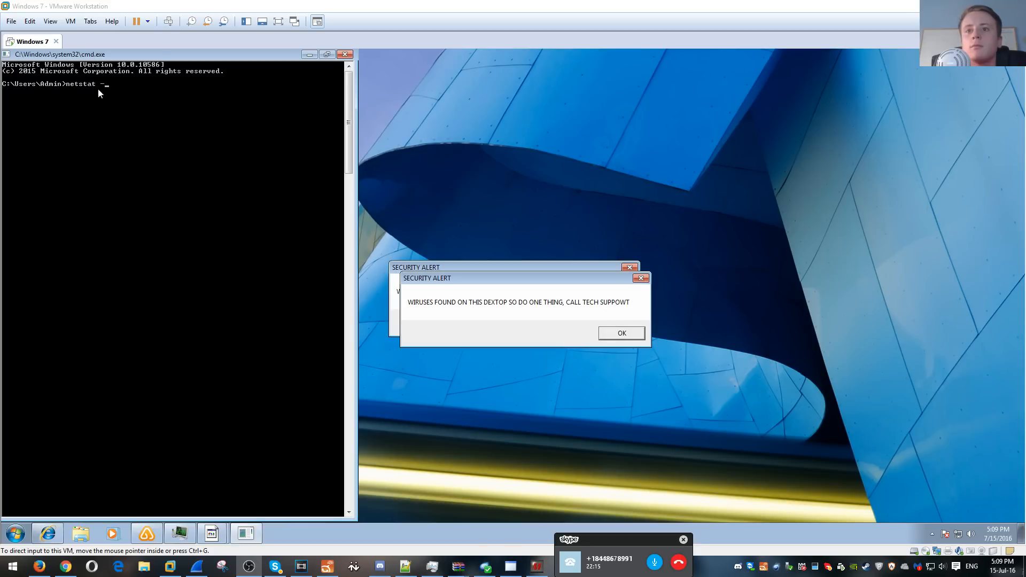
text(sp)
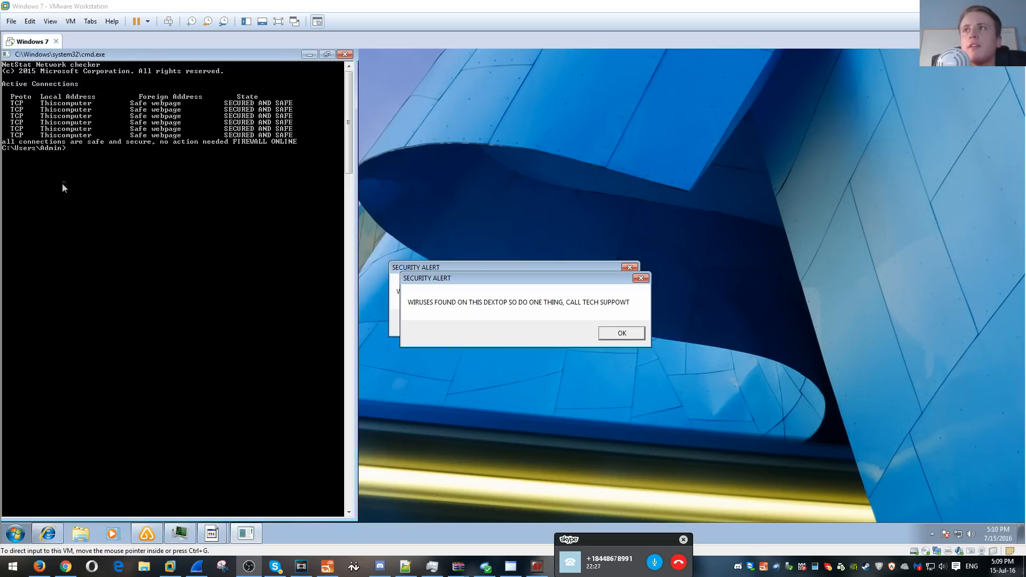
mouse_move(77, 156)
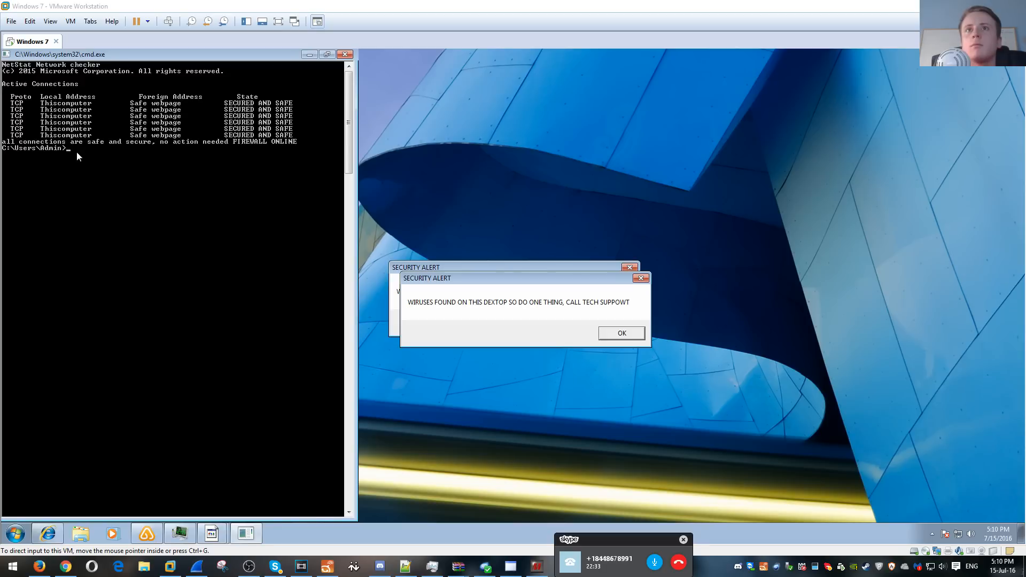
Rerun 'netstat -sp', run 'verify', and close the command prompt.
text(netstat)
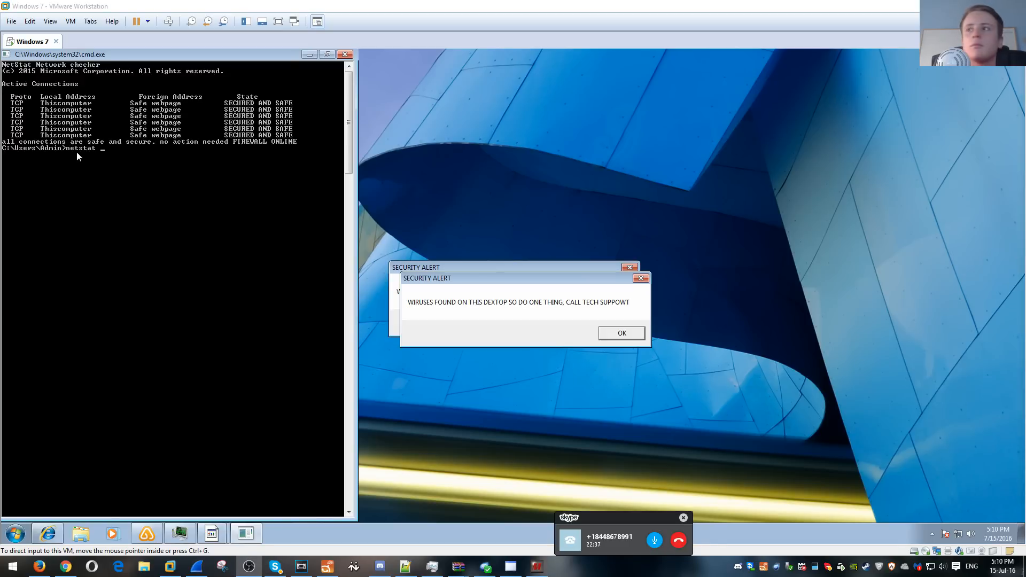
text(-)
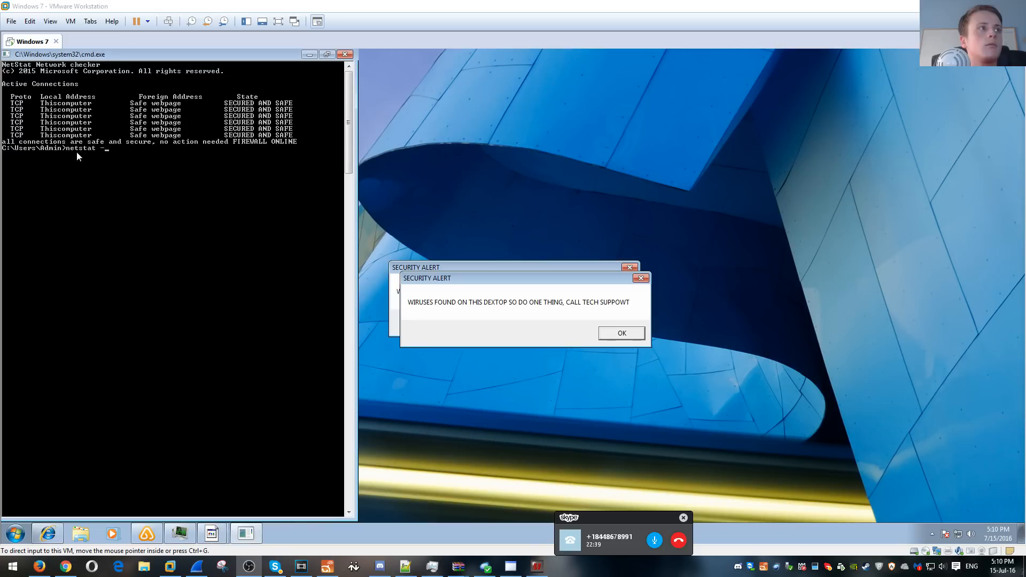
text(sp)
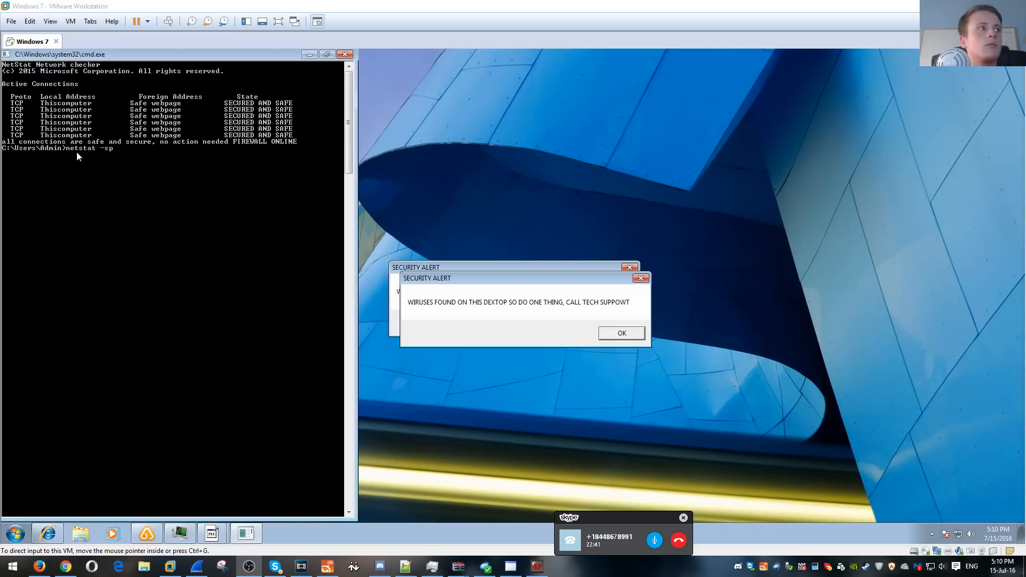
text(verify)
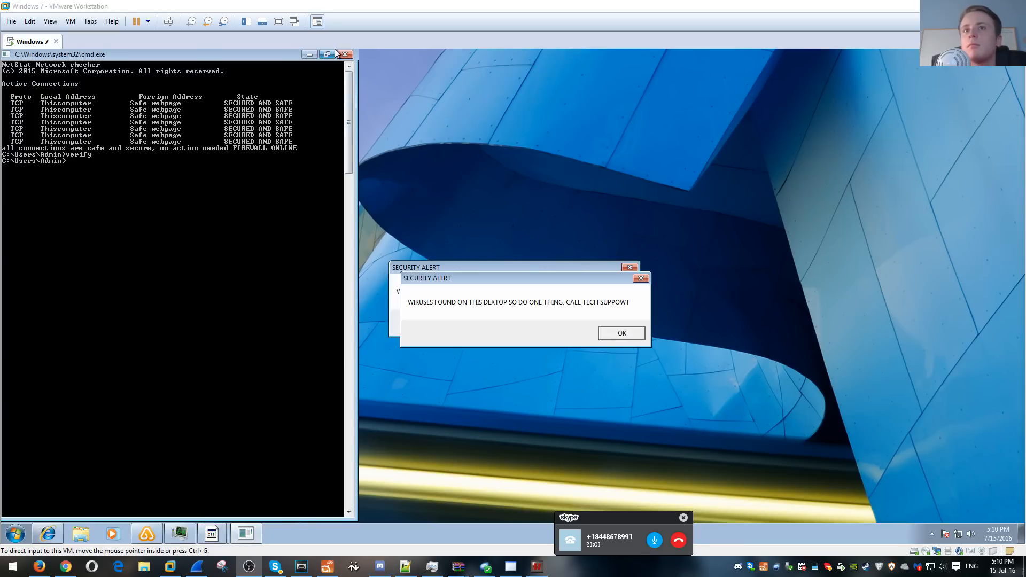
click(344, 55)
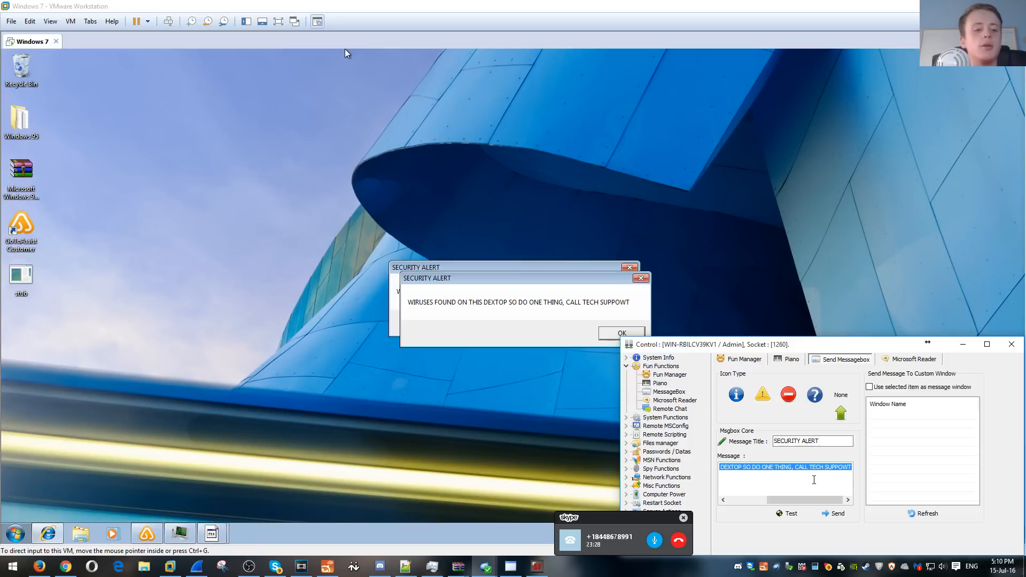
Change the alert message to 'SCAMMER, MADARCHOD' and send several copies.
text(SCAMMER)
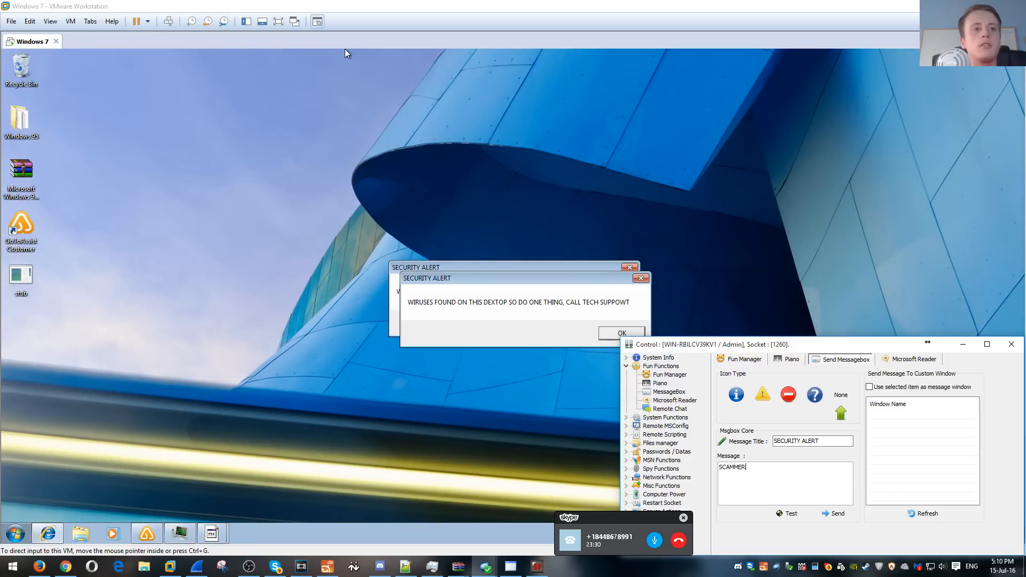
text(, M)
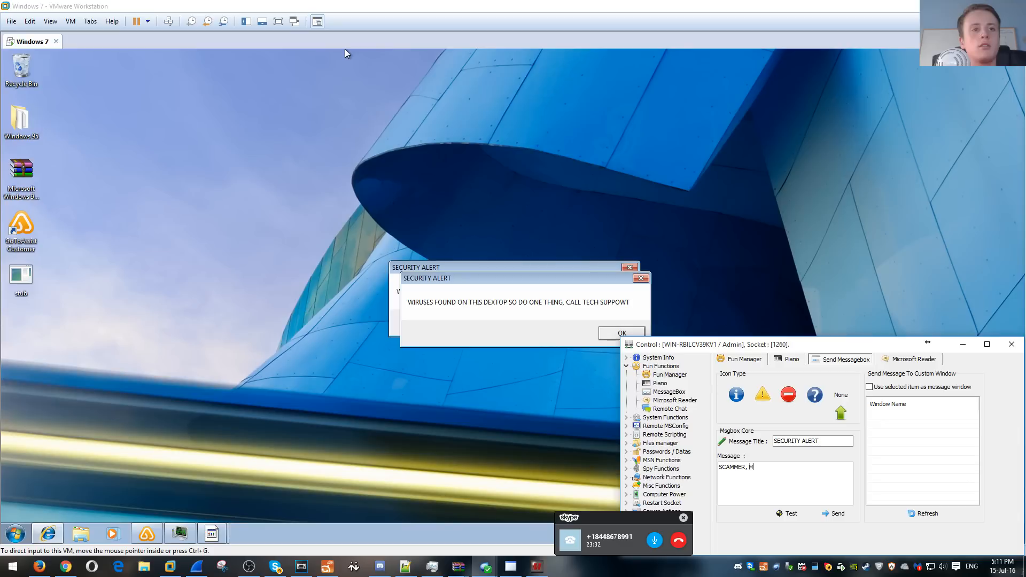
text(ADARCOD)
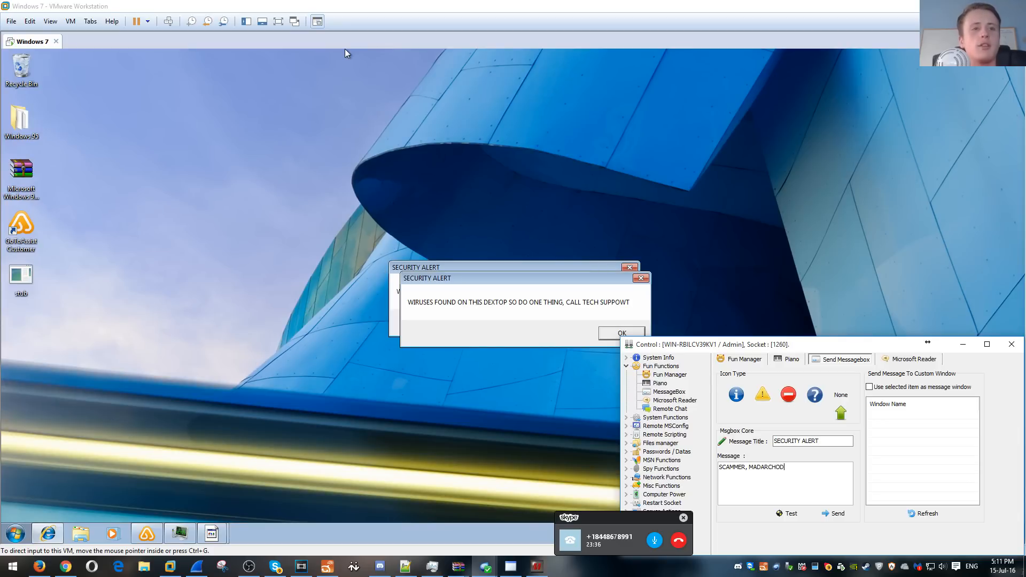
click(837, 513)
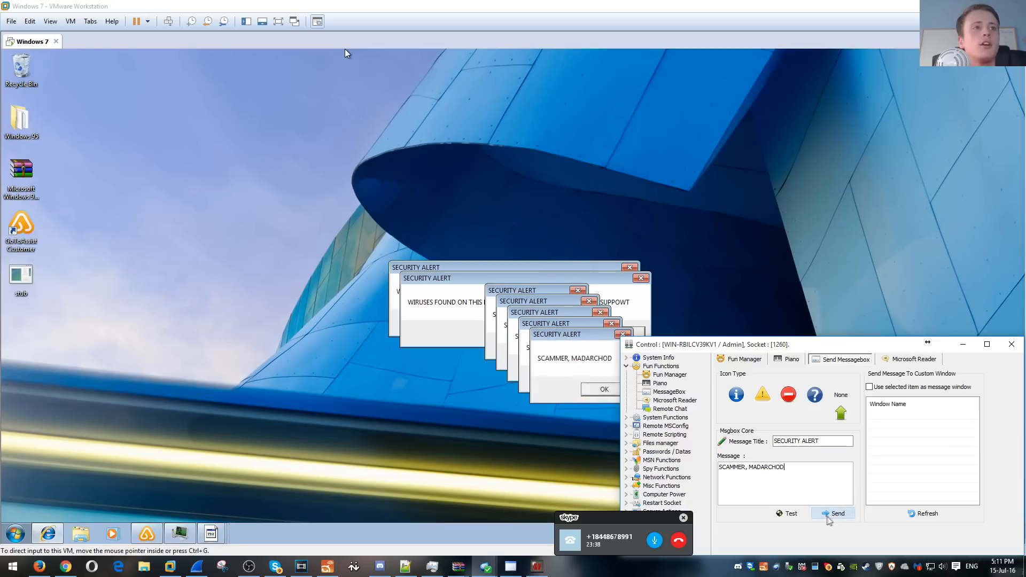
click(837, 513)
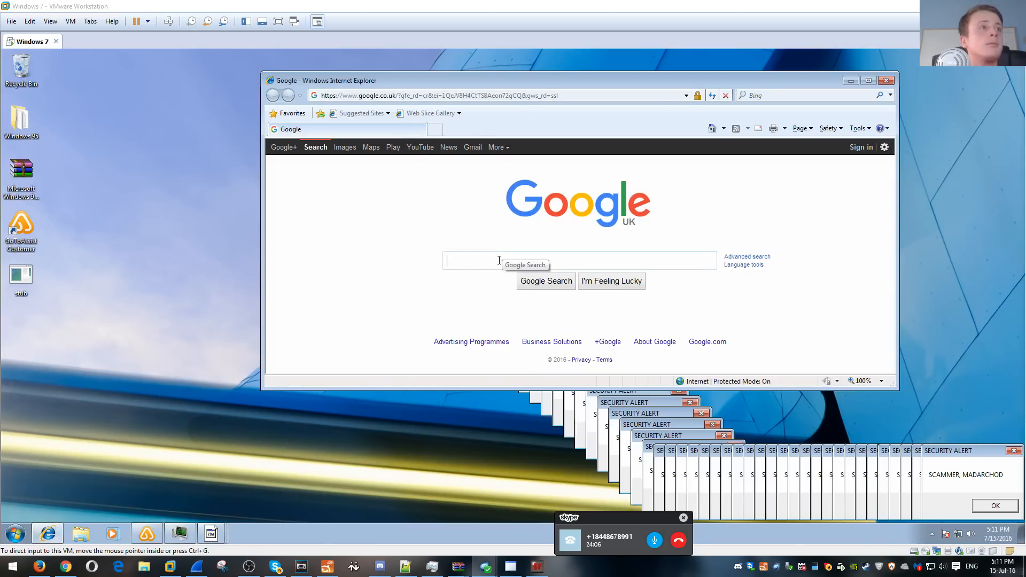
text(www.sysprotector)
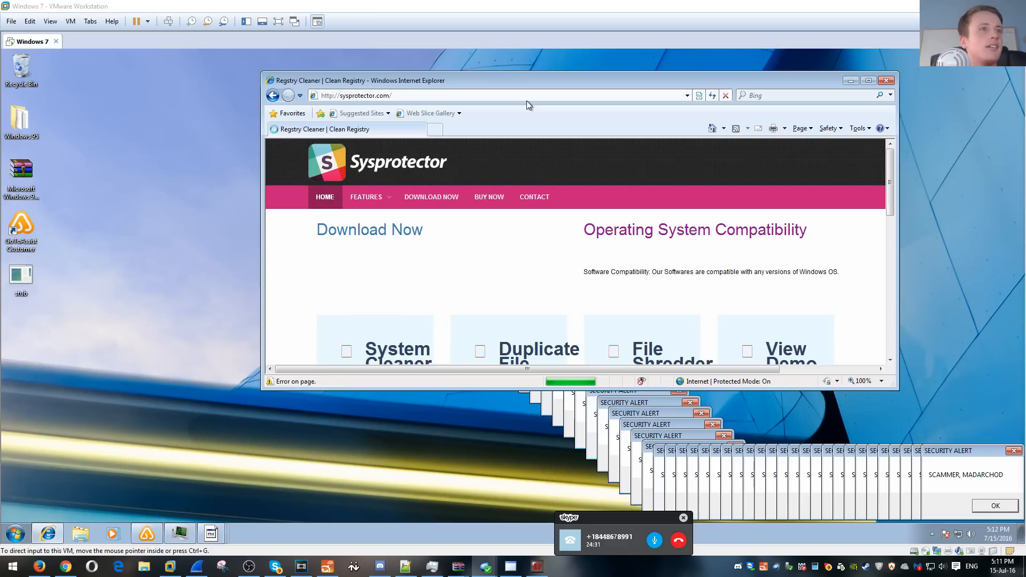
click(489, 196)
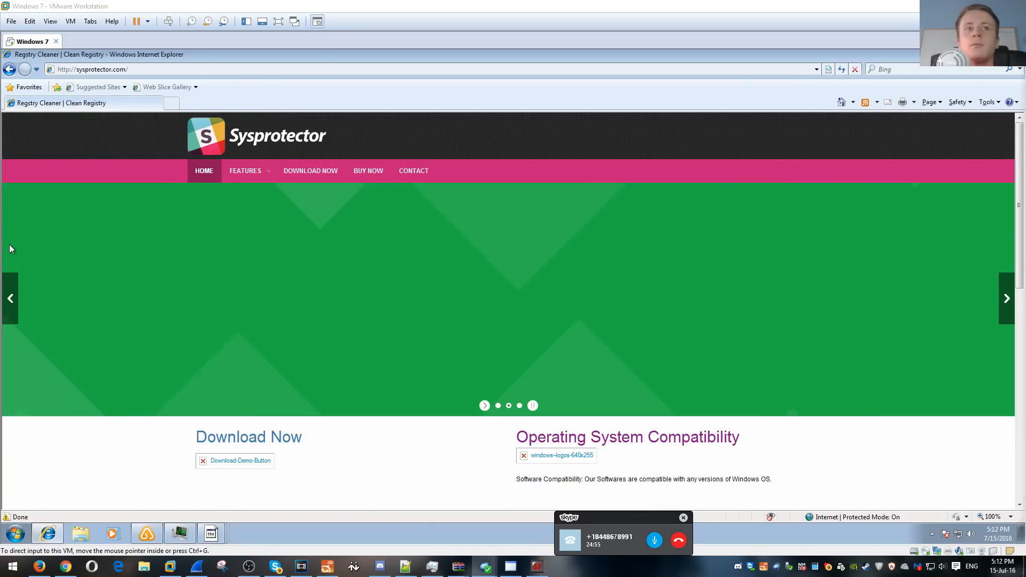
click(168, 353)
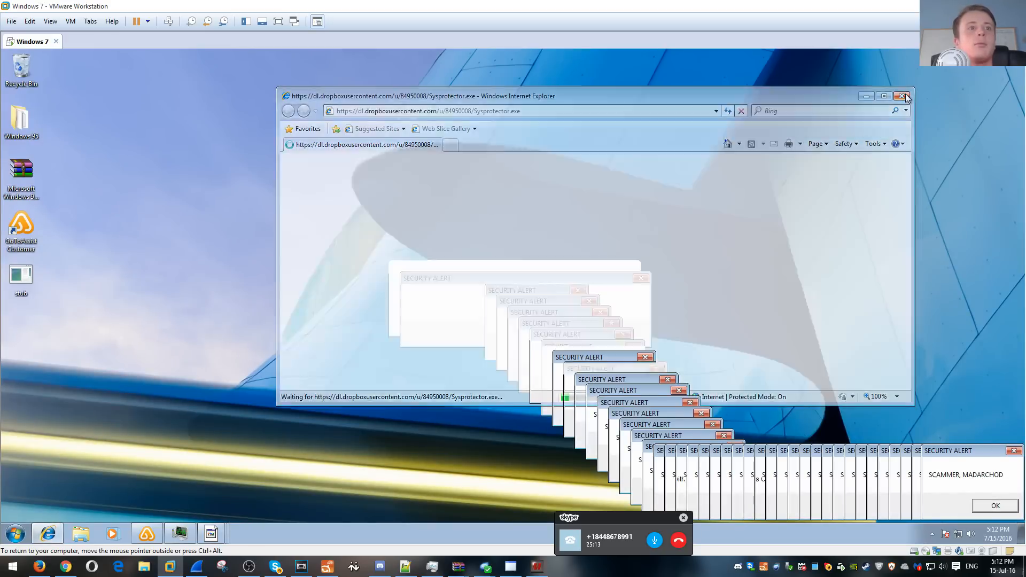
Close Internet Explorer and move an alert popup across the desktop.
click(905, 96)
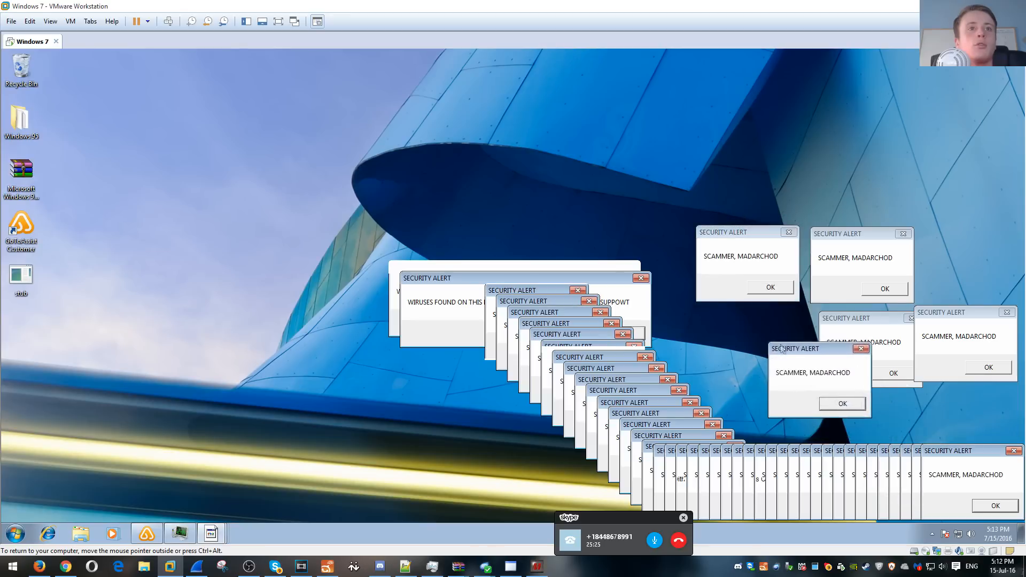
click(843, 404)
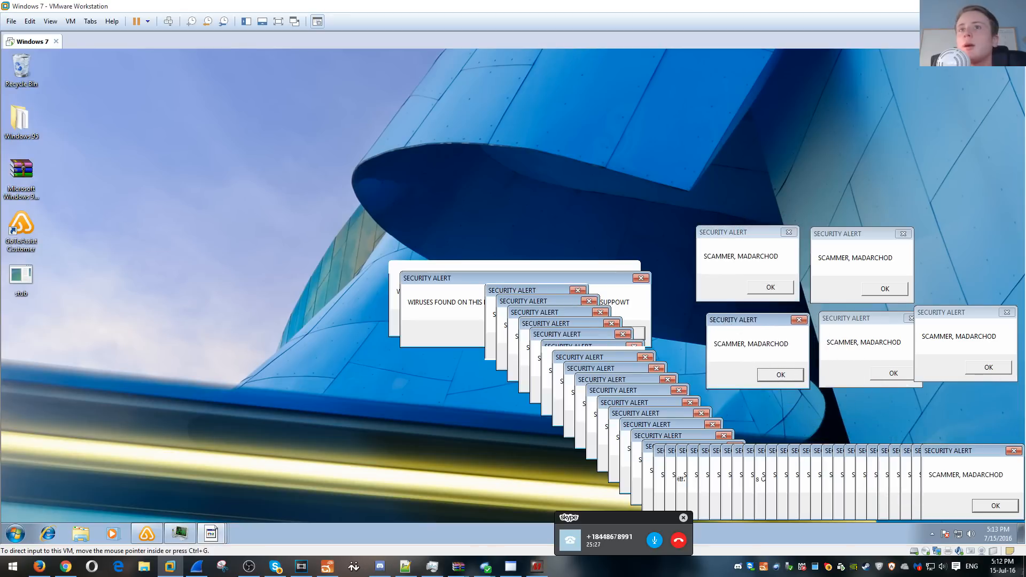